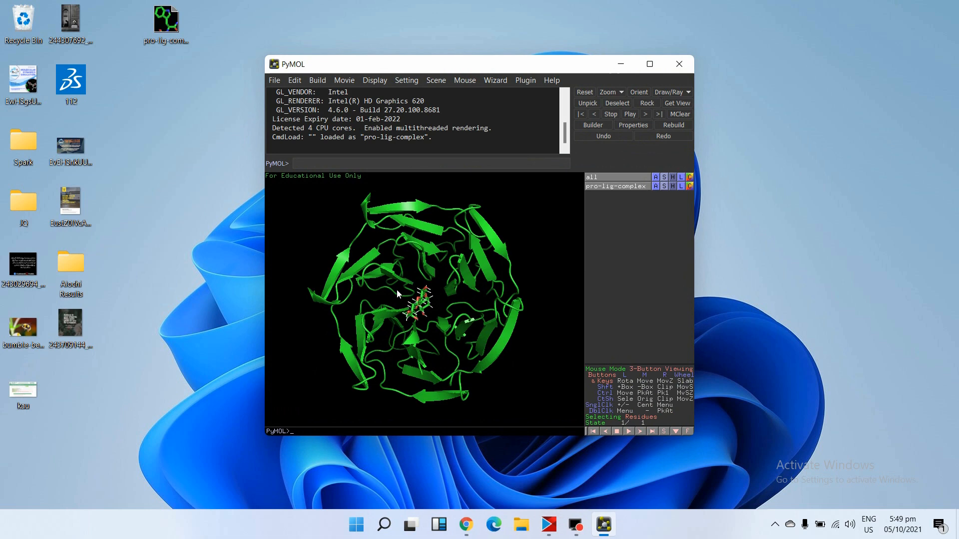
Step: Rotate the pro-lig-complex in PyMOL to view it from other sides
left_click_drag(398, 294, 376, 256)
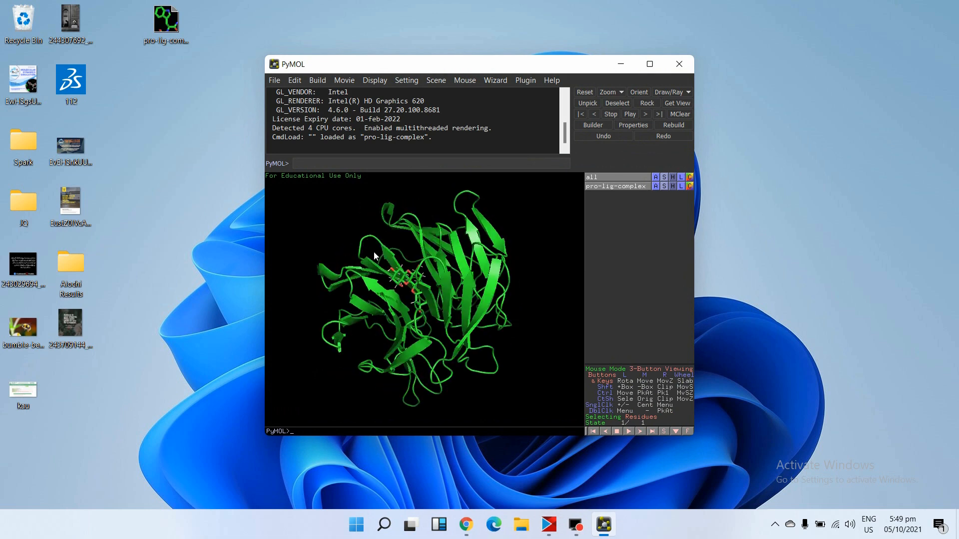
left_click_drag(376, 256, 426, 317)
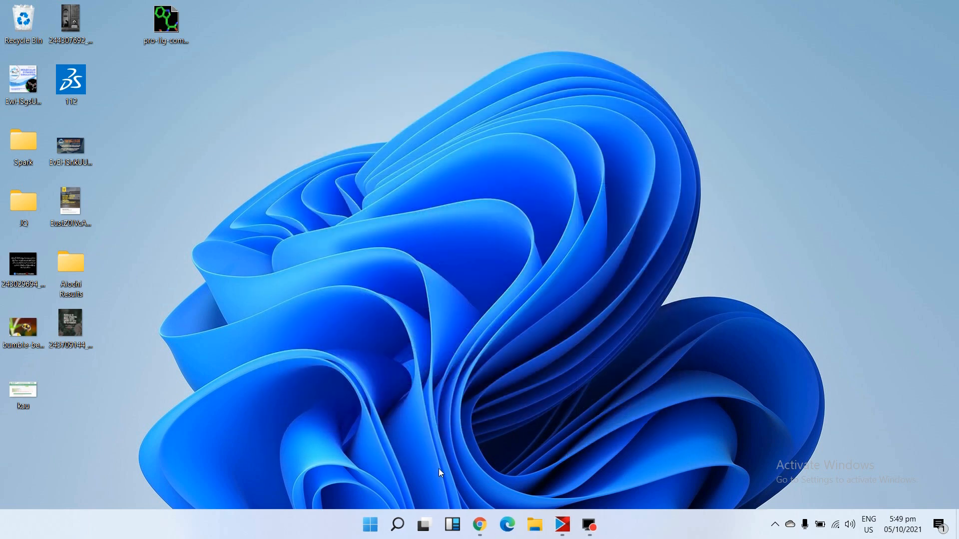
Step: Launch Maestro 11.8 from the Start menu search's Recent list
left_click(369, 525)
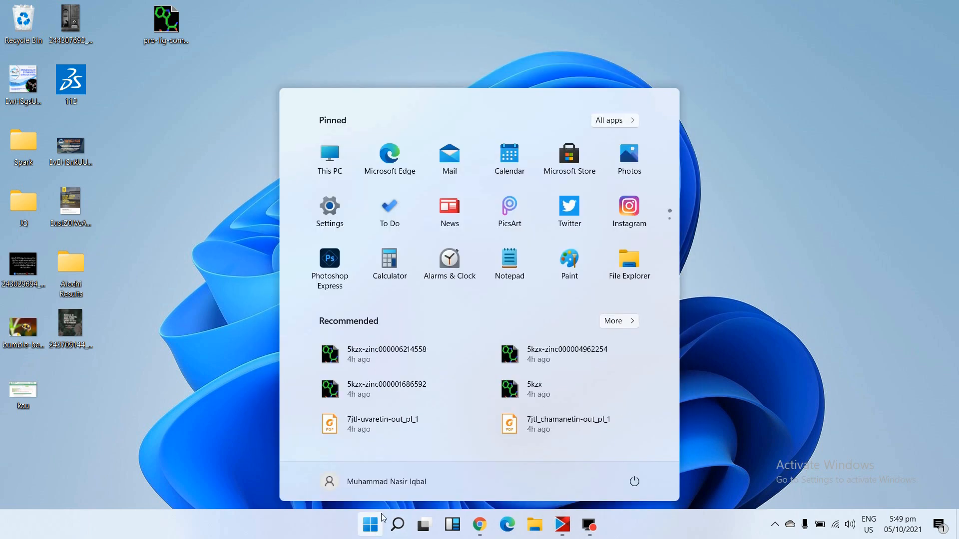
left_click(396, 525)
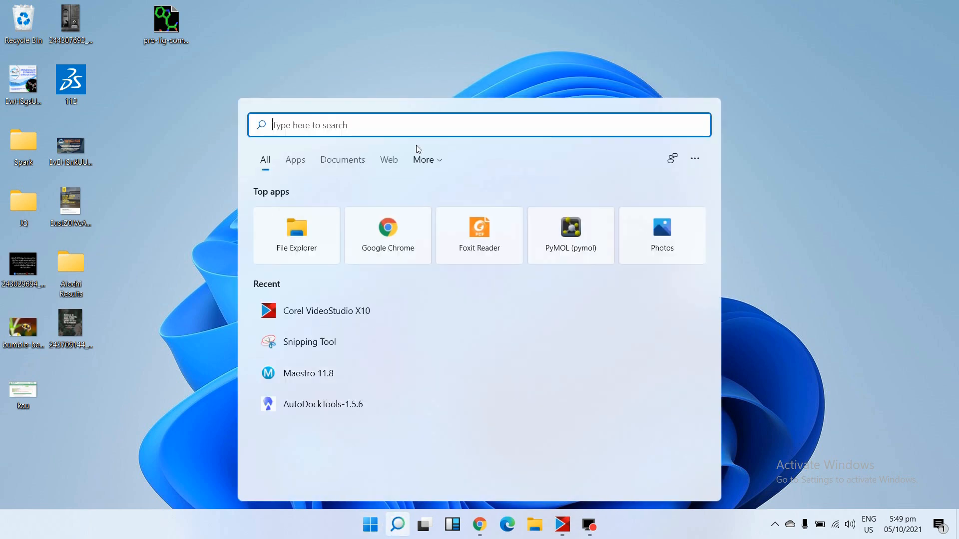
left_click(308, 373)
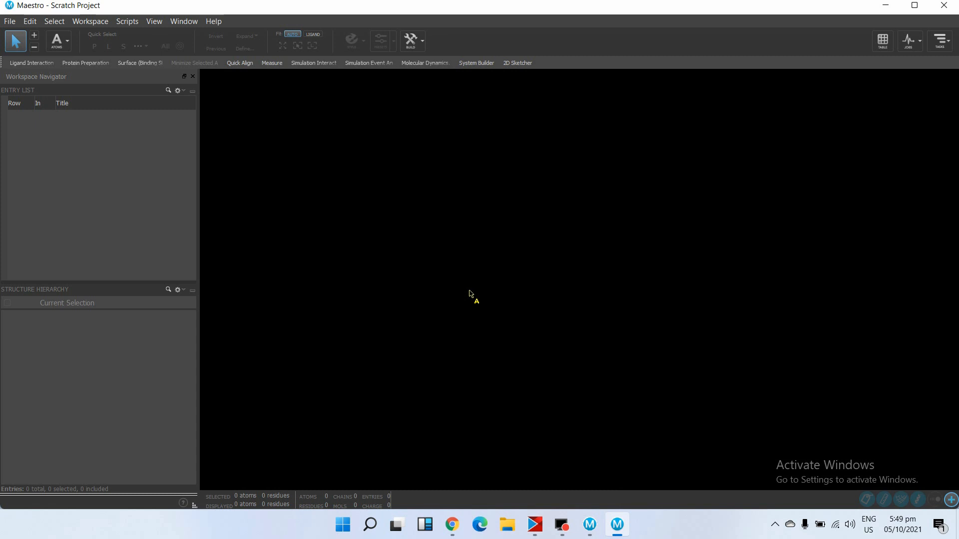
mouse_move(107, 73)
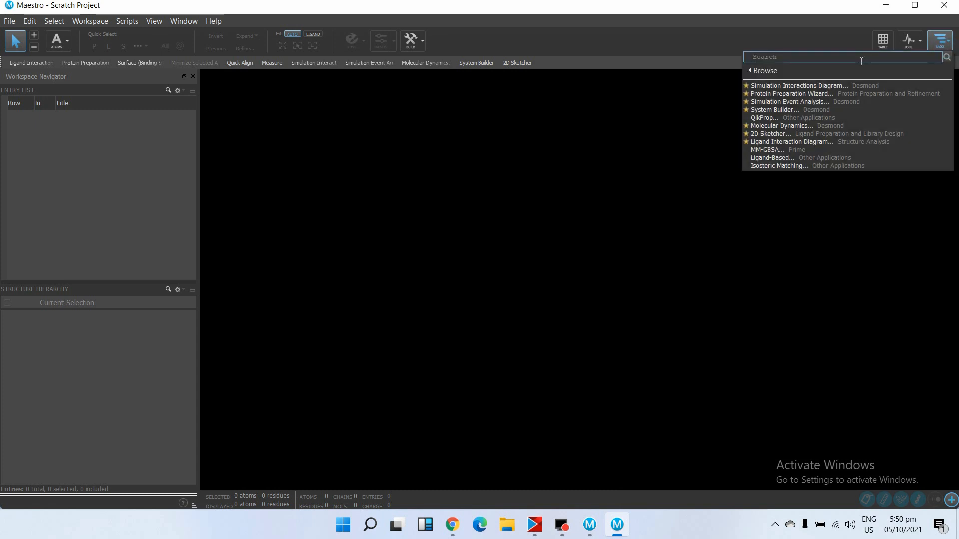
Step: Search tasks for 'pro' and start the Protein Preparation Wizard
type("p")
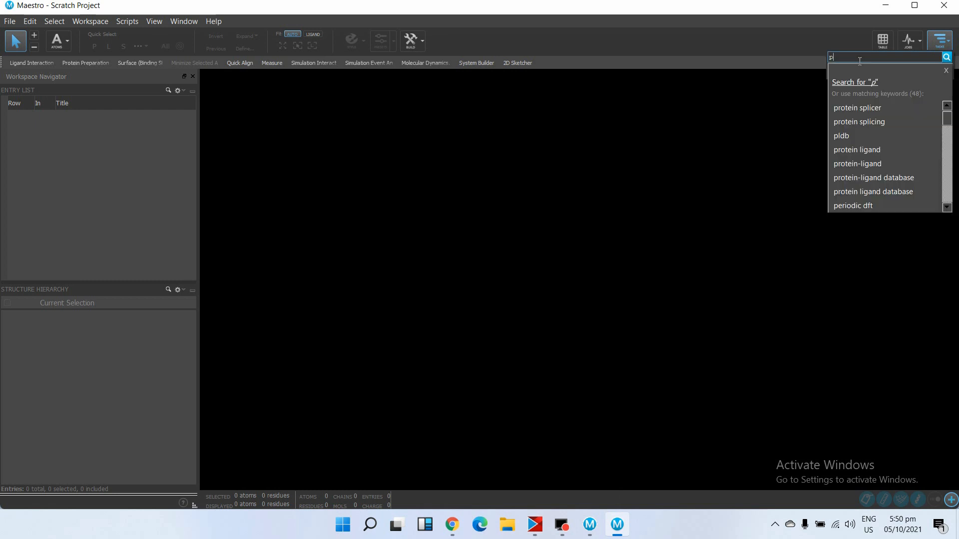
type("rotein pre")
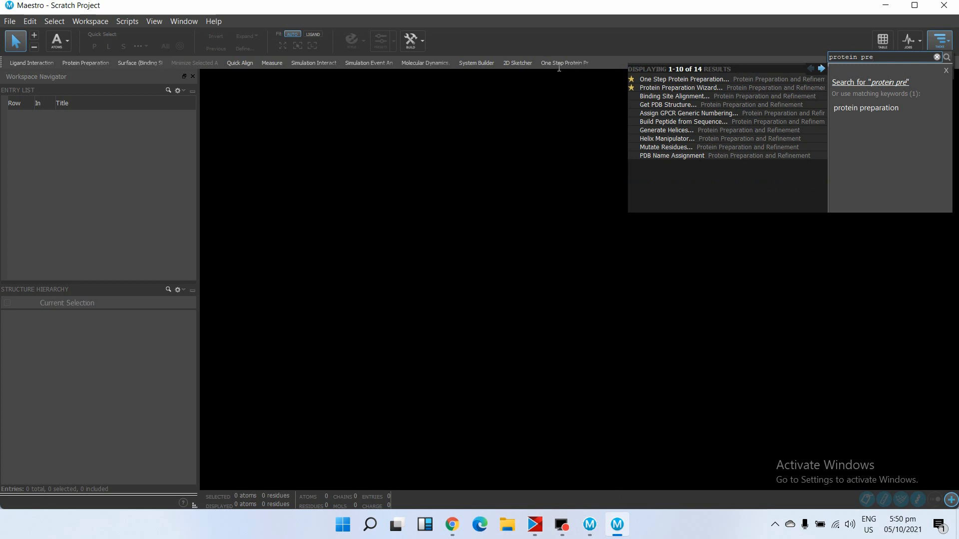
mouse_move(684, 79)
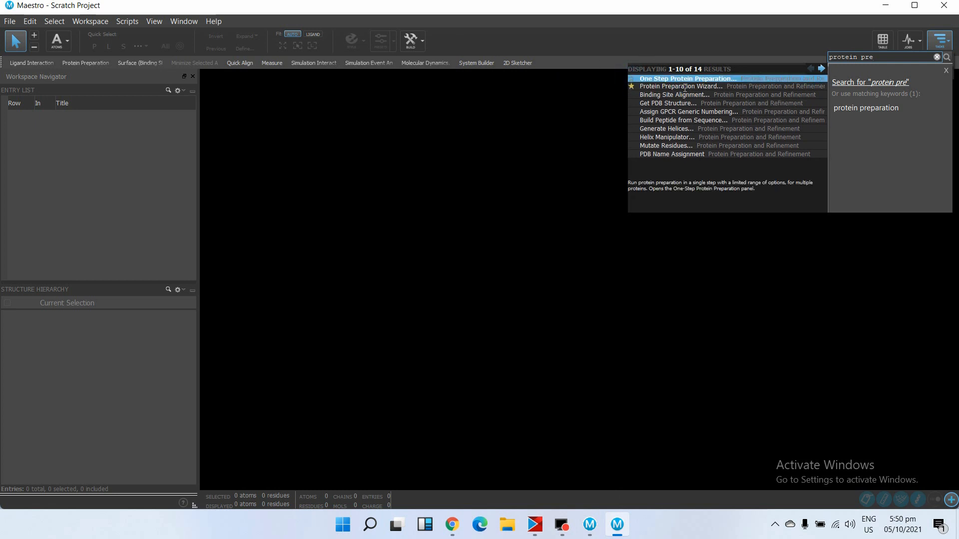
left_click(678, 87)
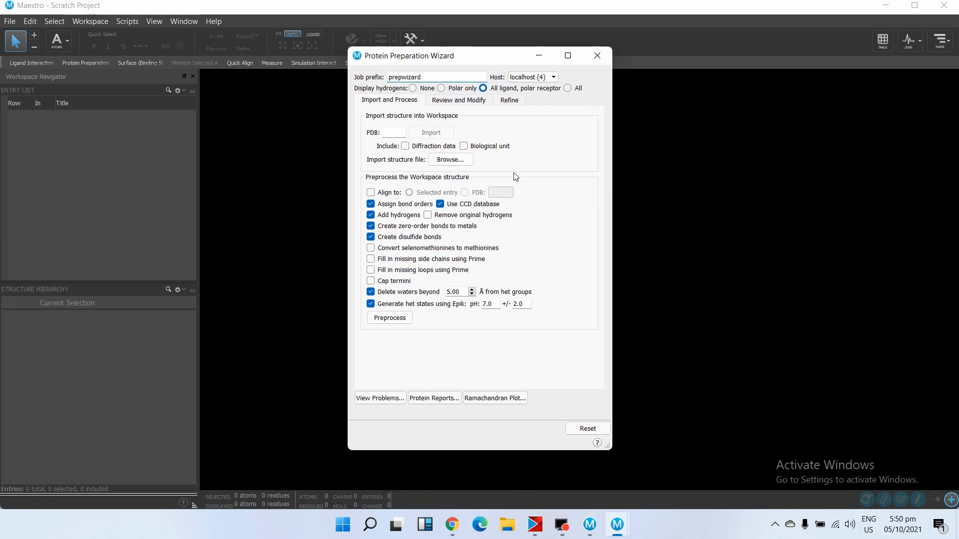
Step: Import pro-lig-complex.pdb from the Desktop and dismiss the import report
left_click(449, 160)
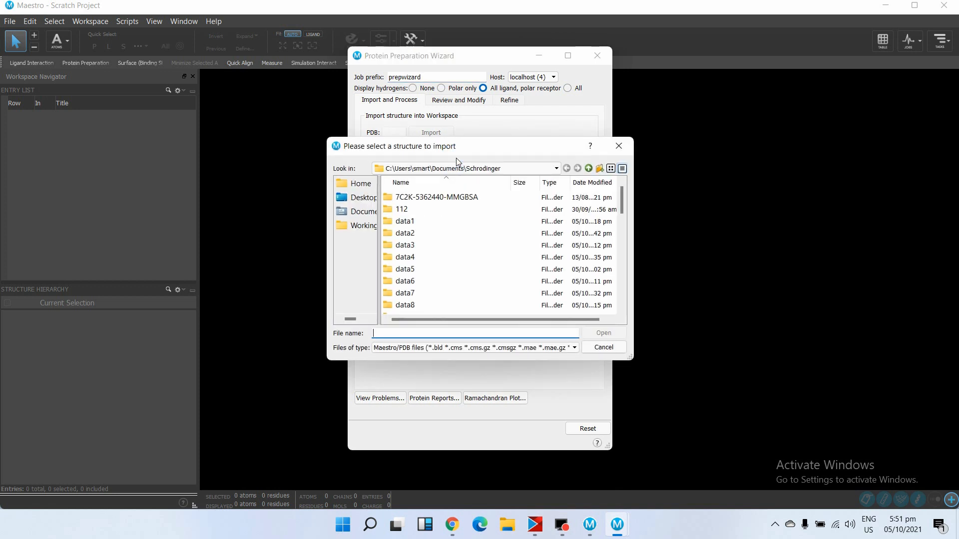
left_click(364, 197)
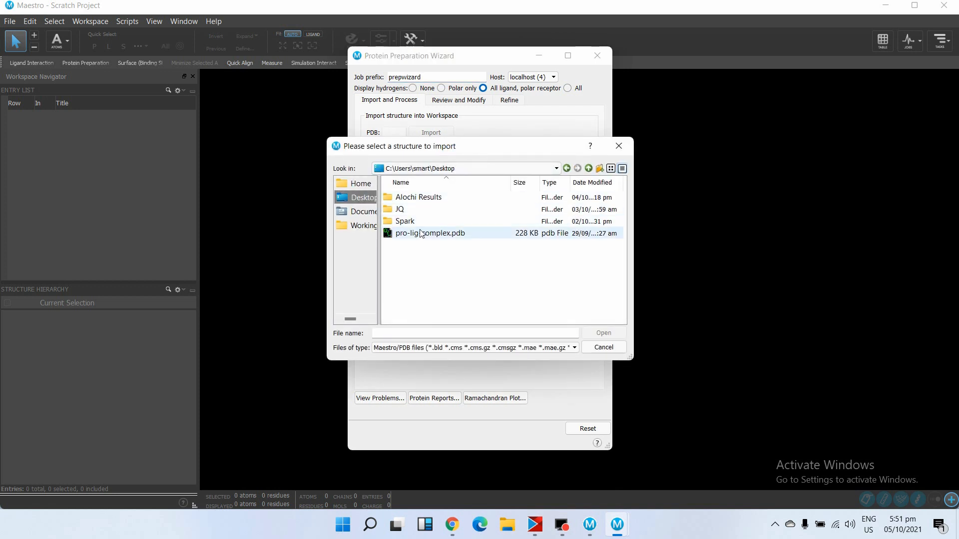
double_click(430, 234)
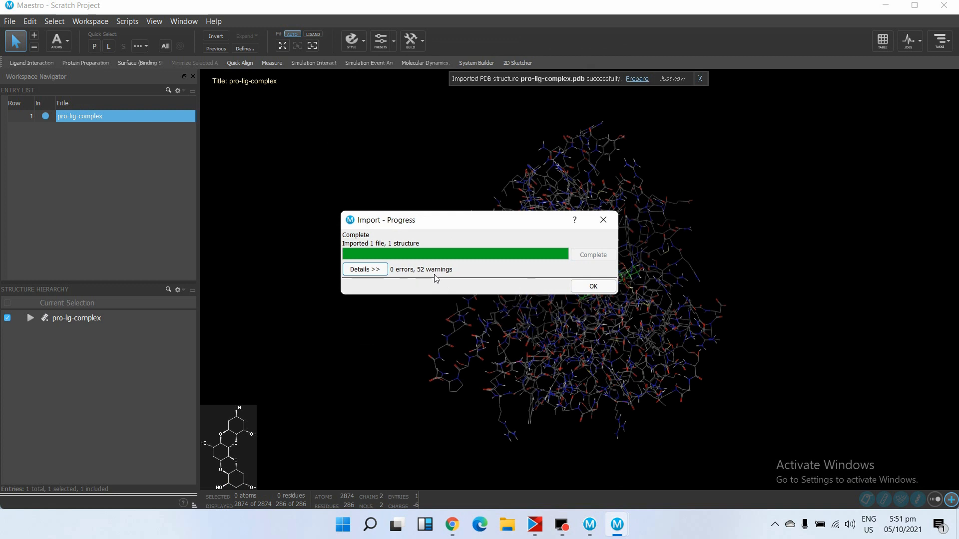
mouse_move(442, 275)
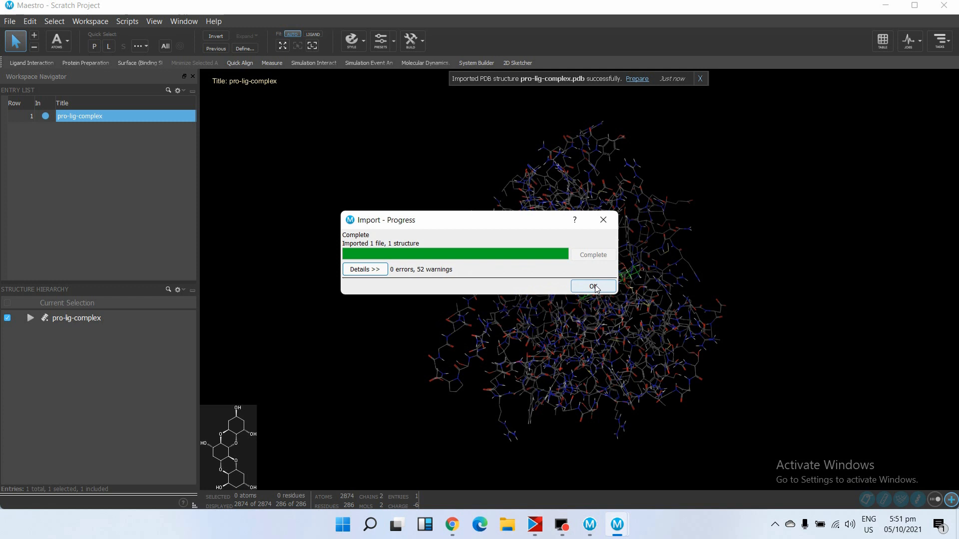
left_click(593, 286)
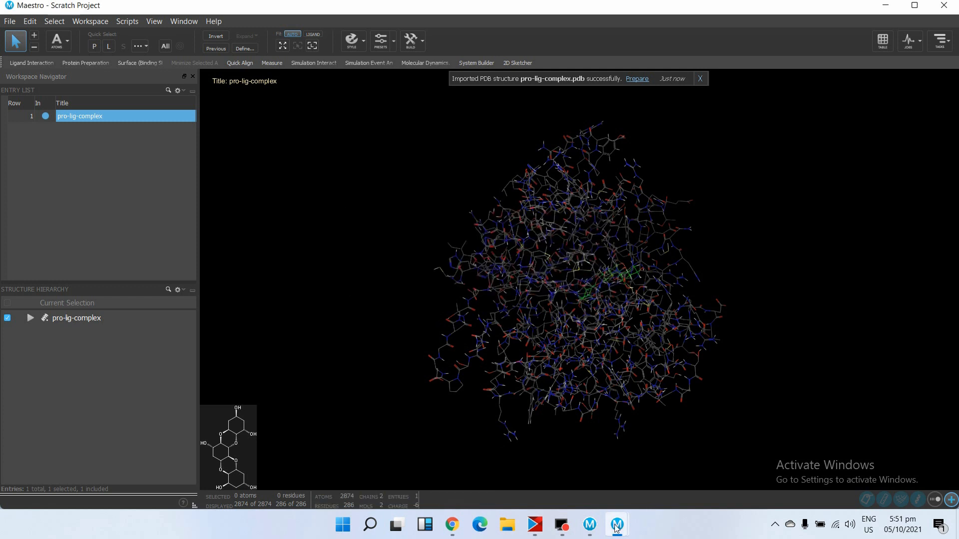
Step: Bring the Protein Preparation Wizard back to the front over the complex
left_click(637, 79)
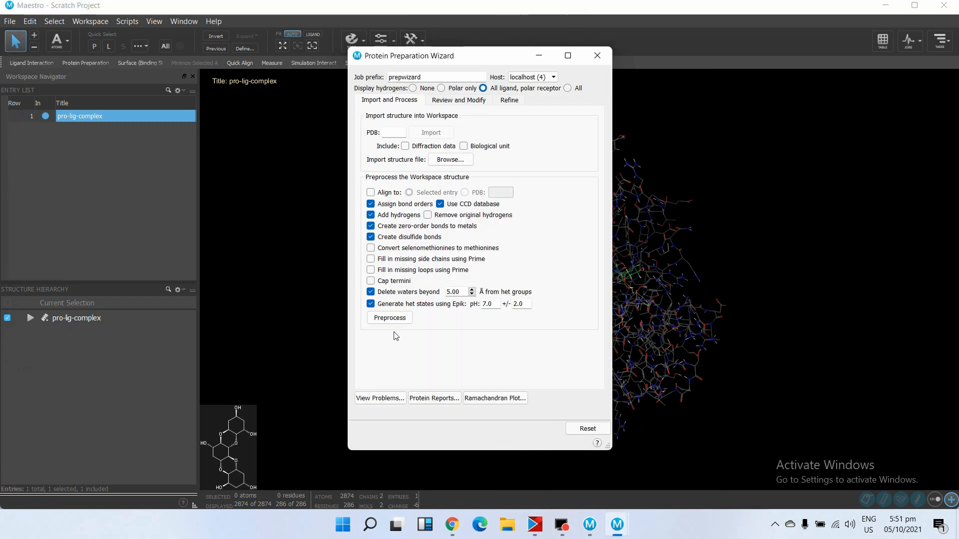
mouse_move(433, 277)
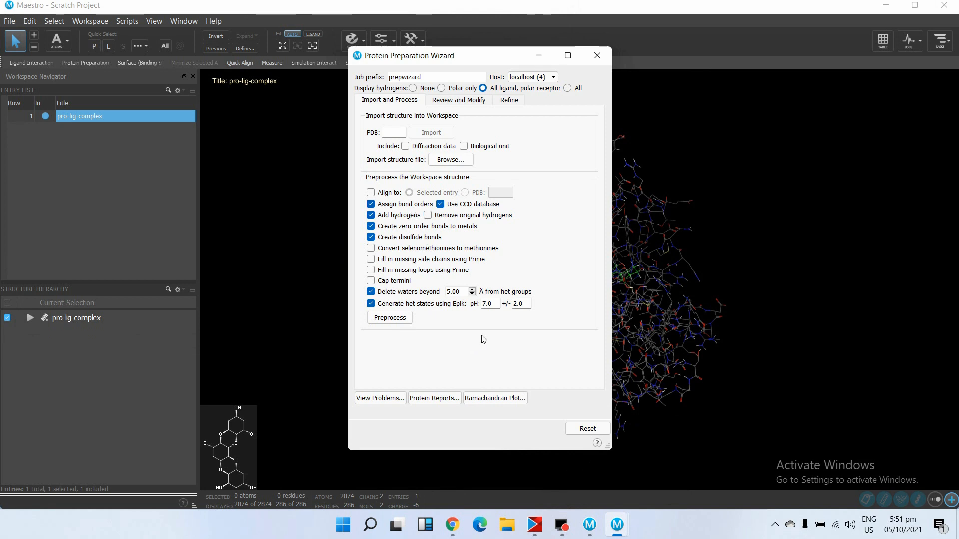
mouse_move(499, 342)
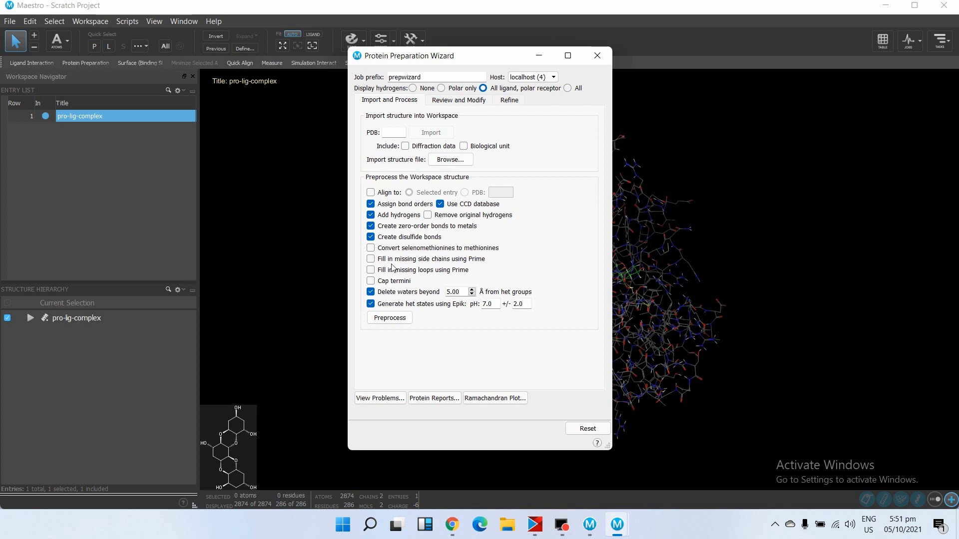
mouse_move(390, 270)
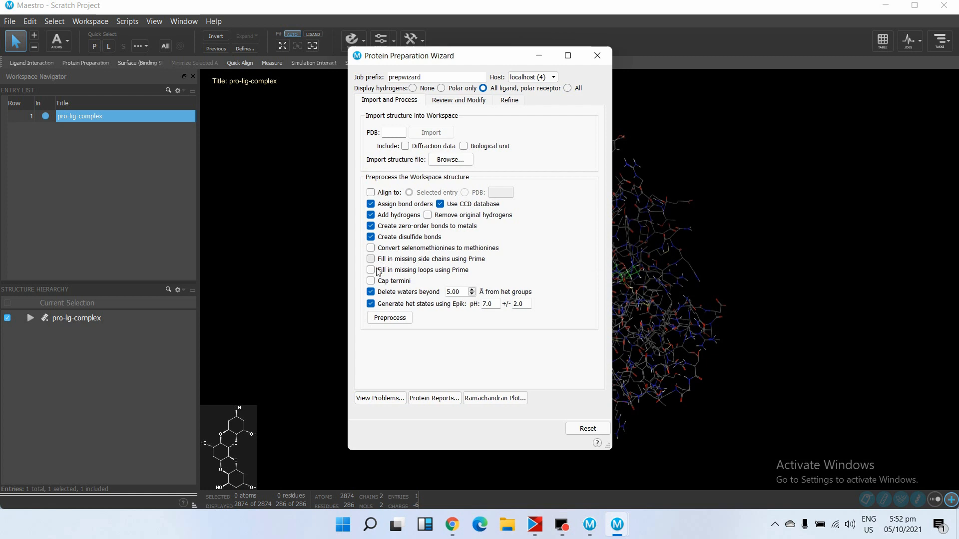
mouse_move(379, 272)
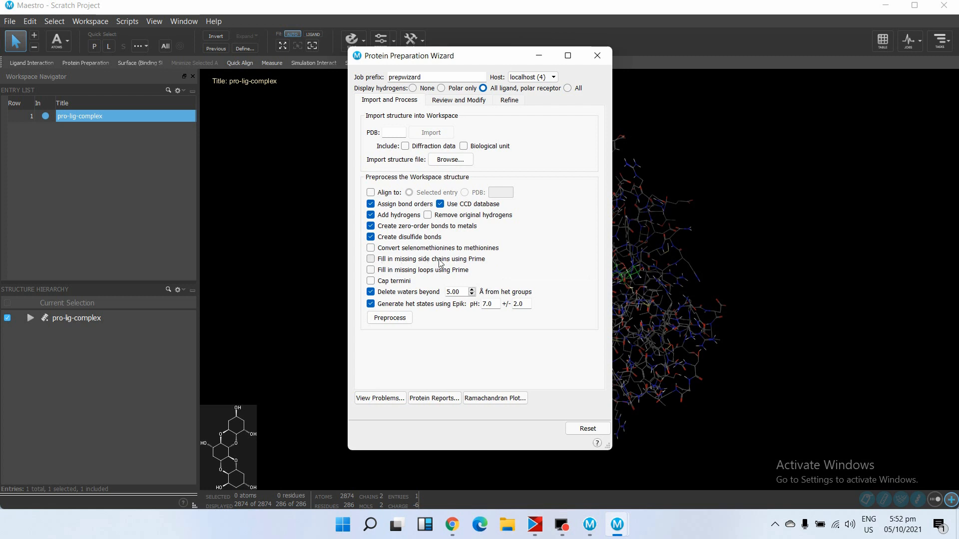
mouse_move(428, 259)
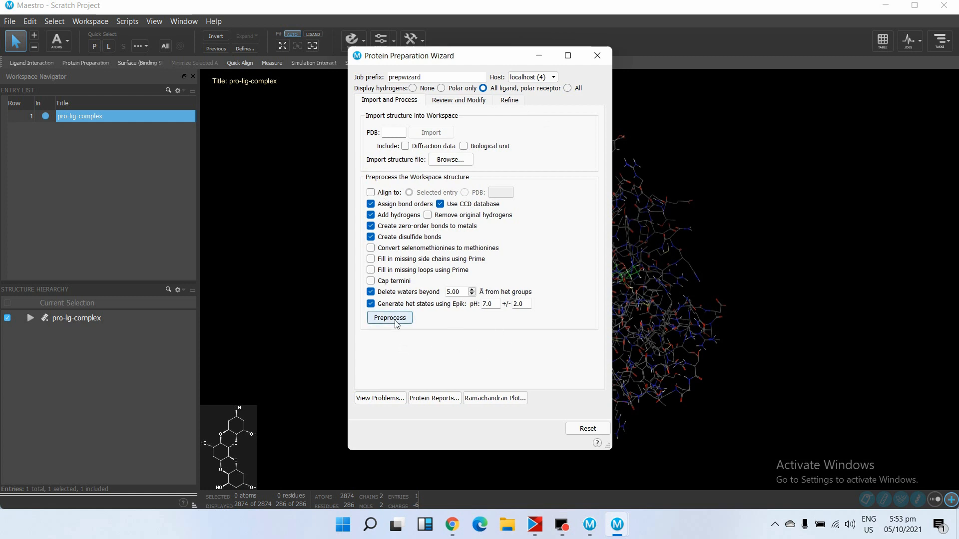
Step: Preprocess the complex, creating the pro-lig-complex - preprocessed entry with 4336 atoms
left_click(389, 318)
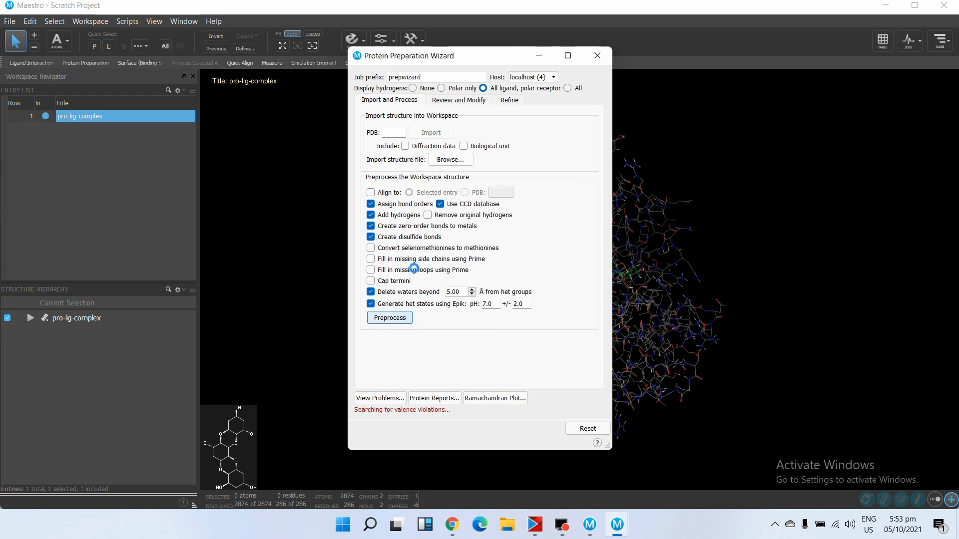
left_click(389, 317)
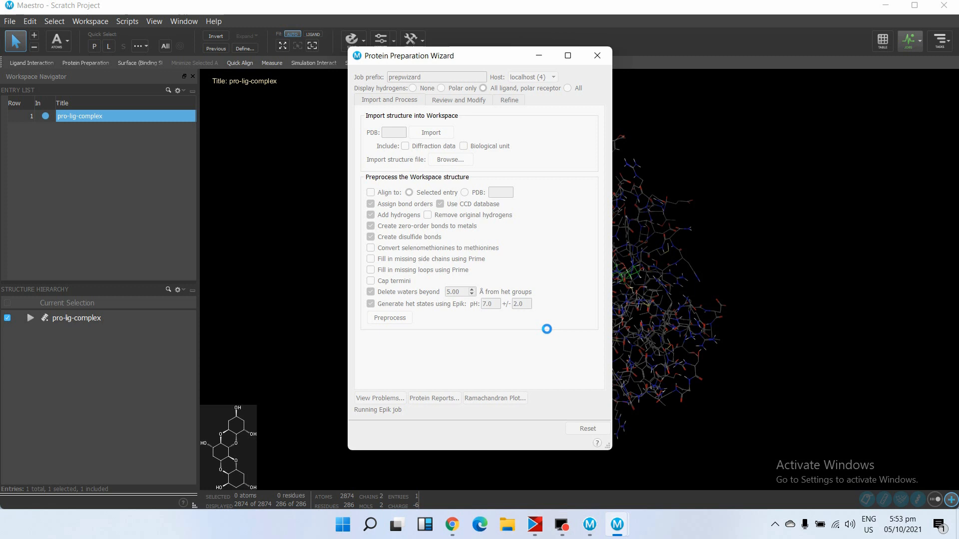
left_click(389, 318)
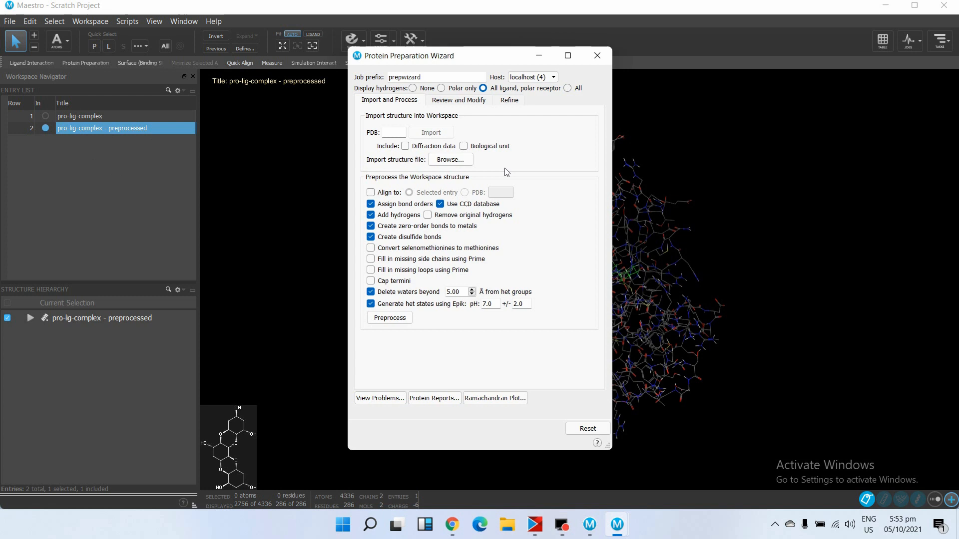
left_click(389, 100)
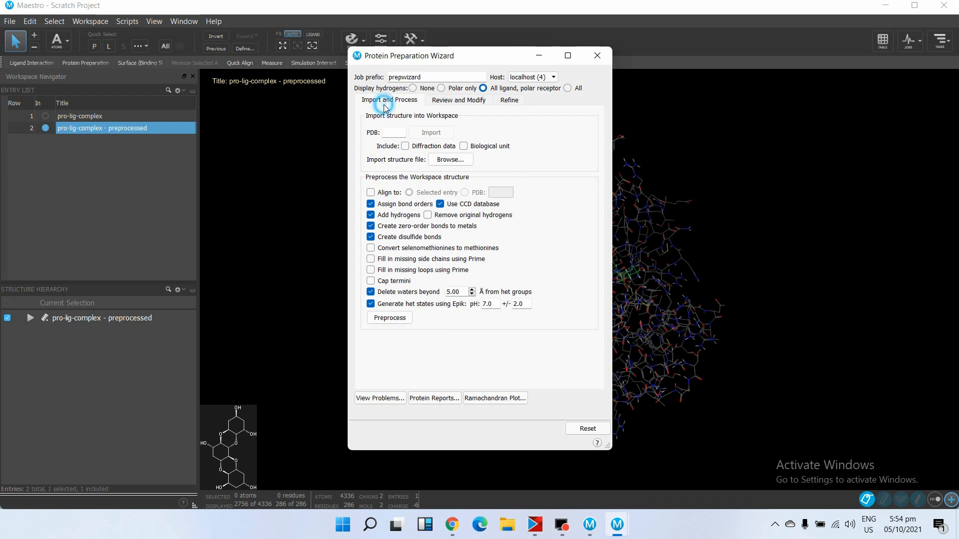
Step: Analyze the workspace under Review and Modify, listing chain X and het group UNL
left_click(458, 100)
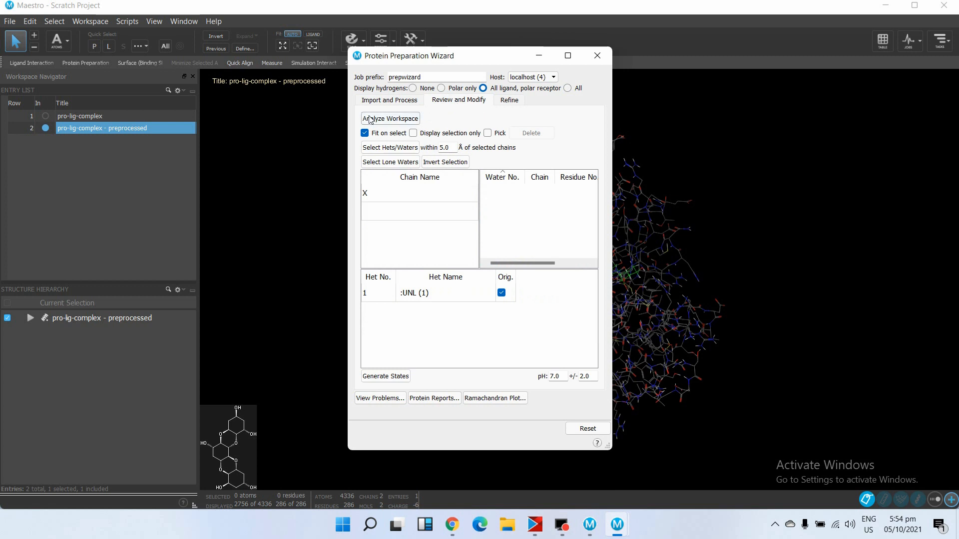
left_click(389, 118)
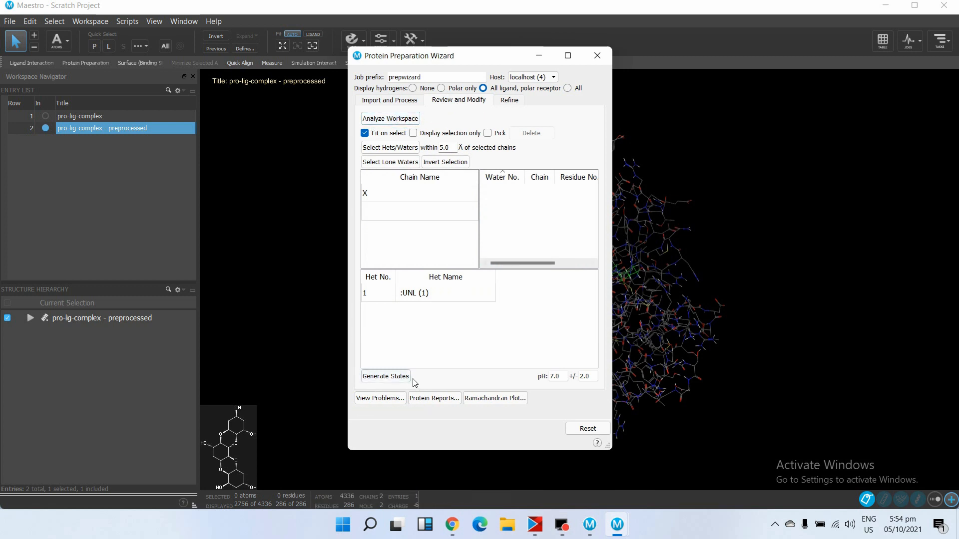
left_click(385, 376)
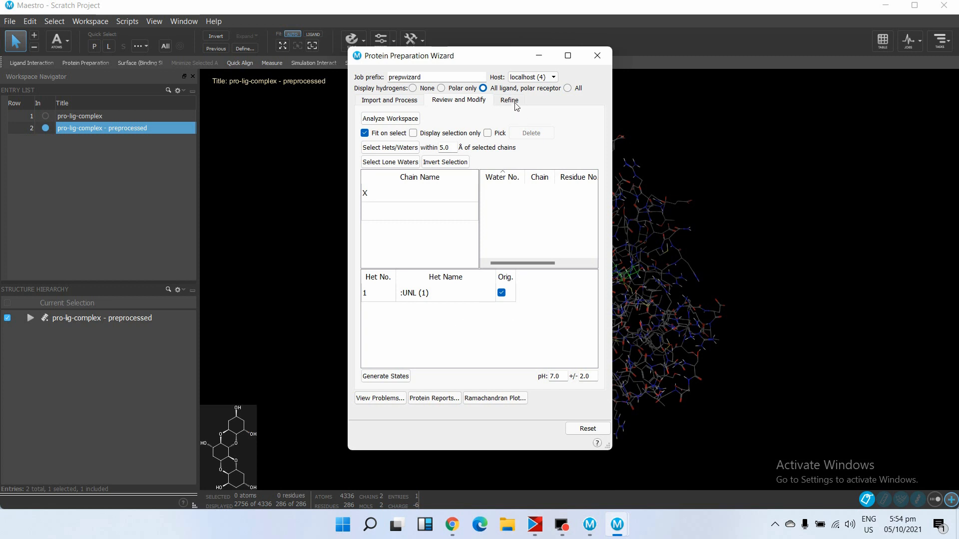
Step: Optimize H-bond assignment at PROPKA pH 7.0, adding the hbond-opt entry
left_click(508, 100)
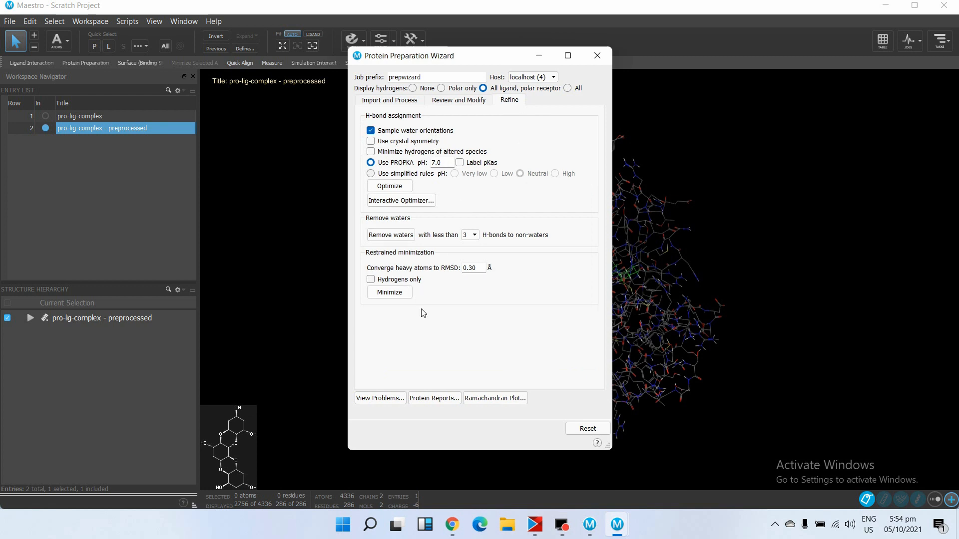
mouse_move(453, 169)
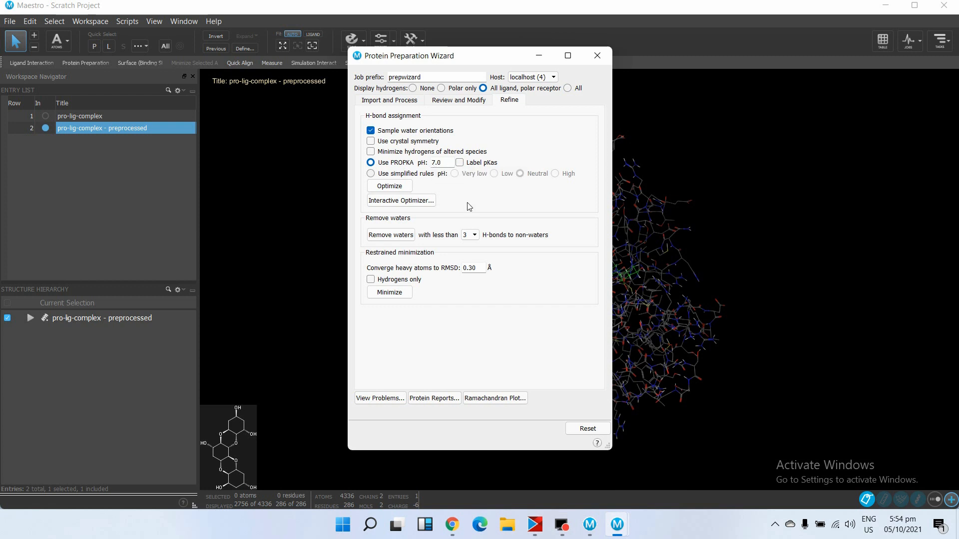
mouse_move(390, 185)
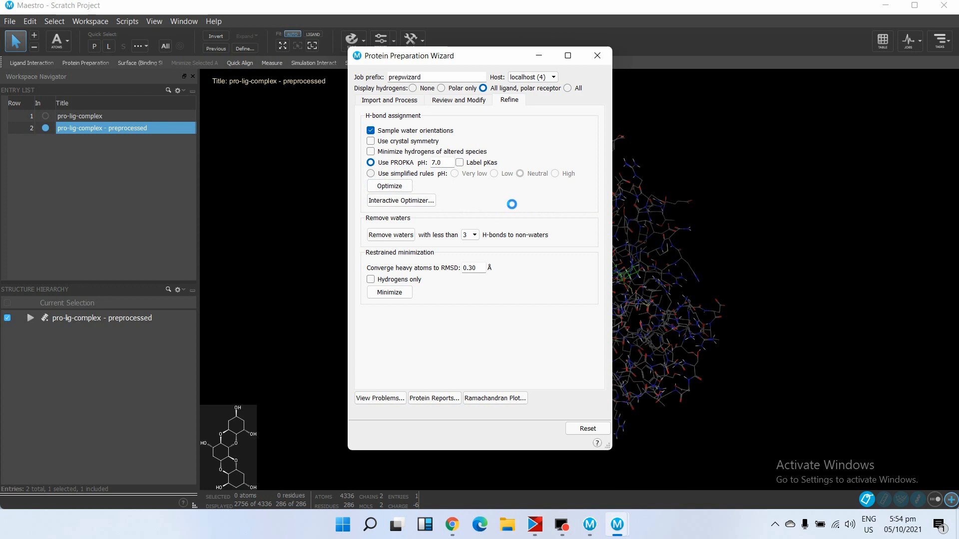
left_click(389, 186)
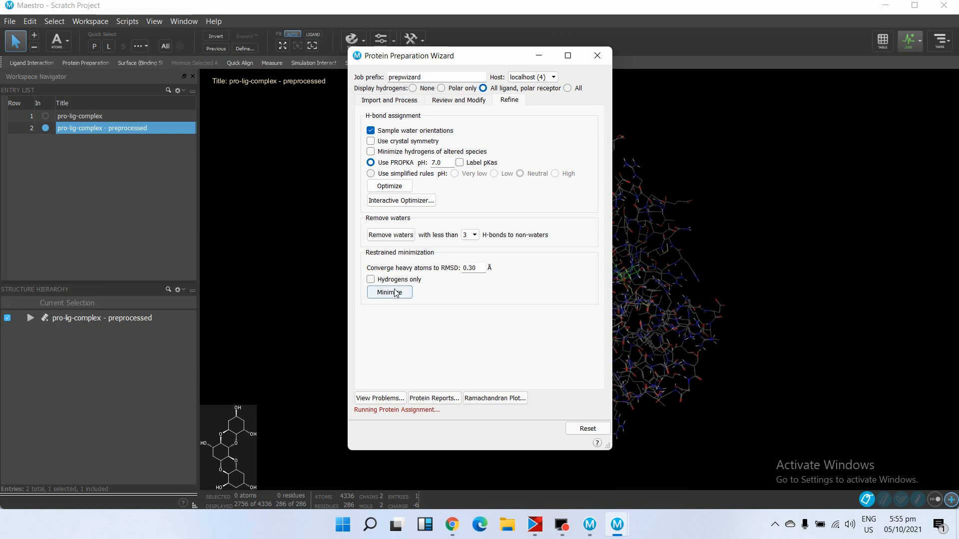
mouse_move(452, 286)
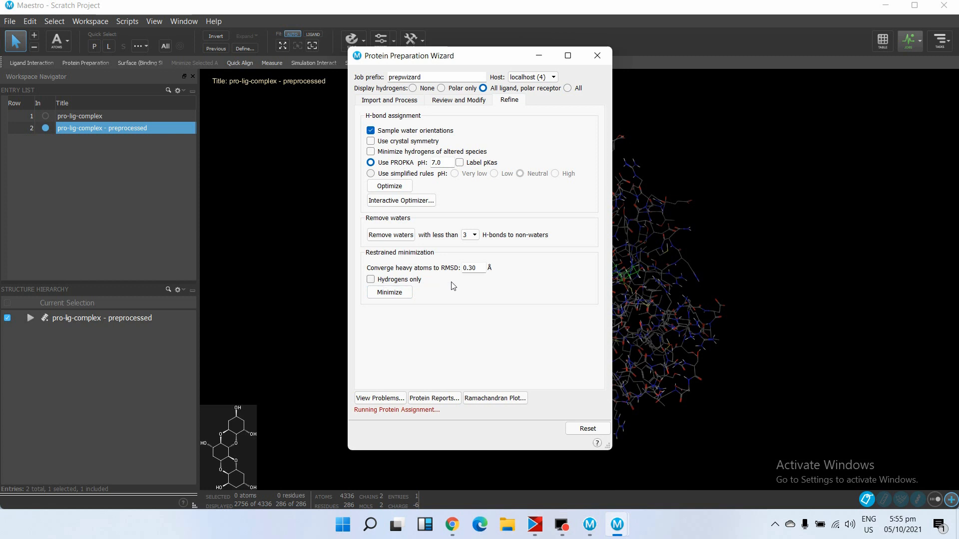
mouse_move(501, 198)
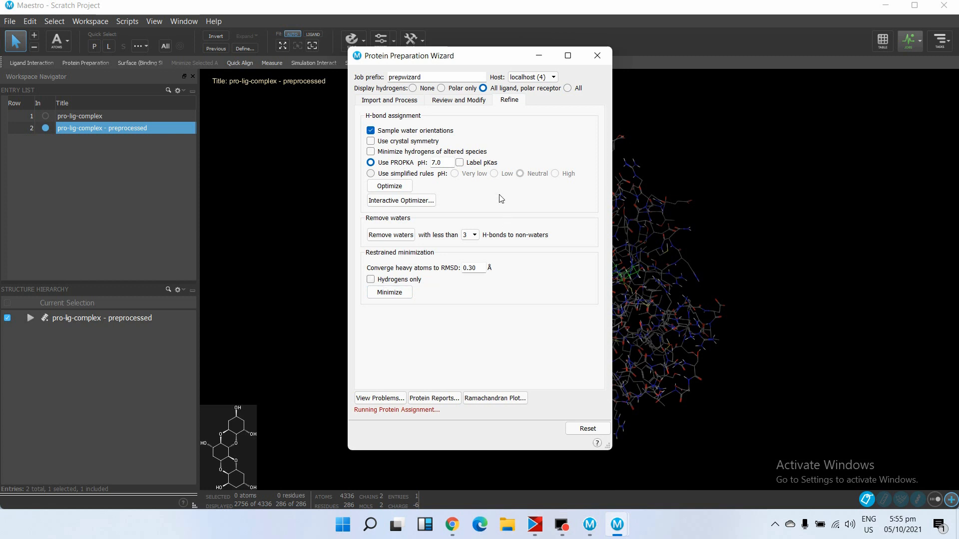
left_click(389, 186)
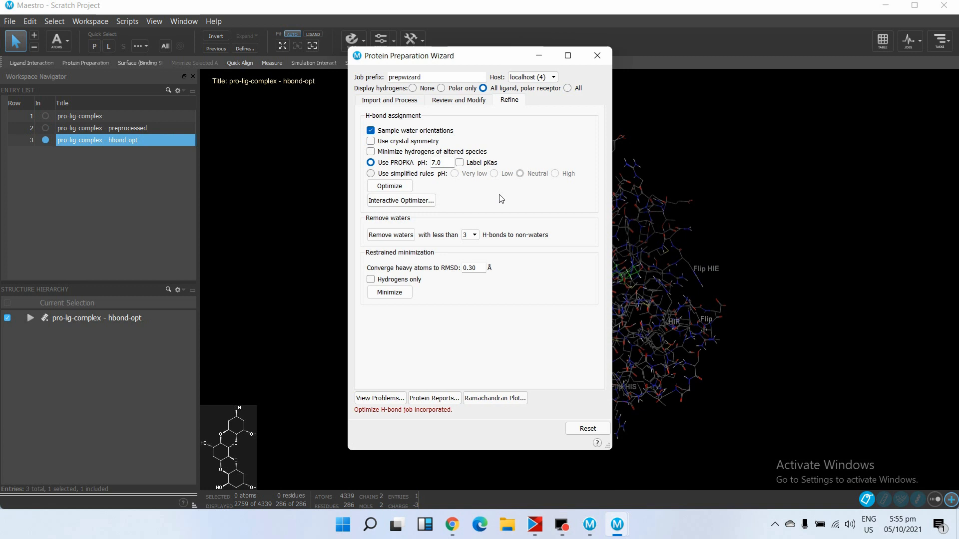
mouse_move(44, 158)
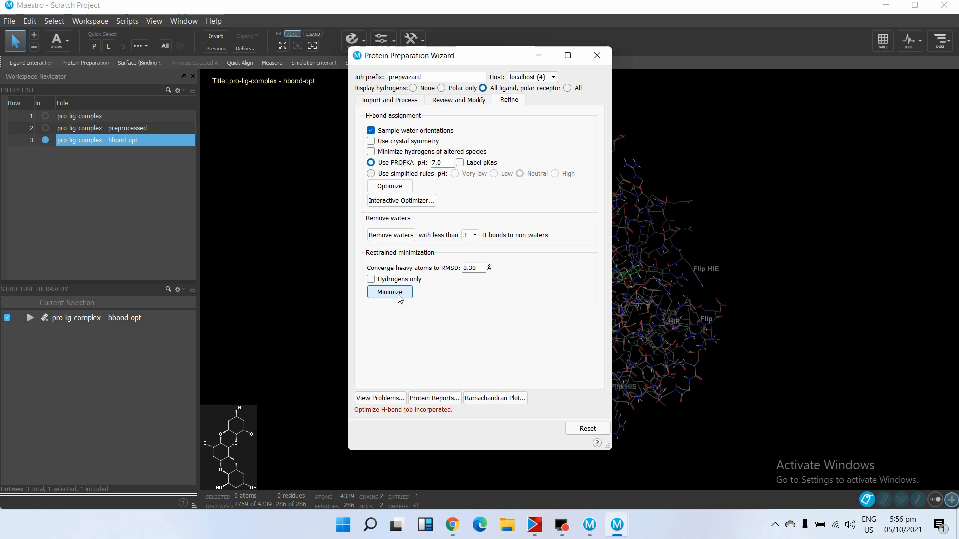
Step: Submit restrained minimization of the hbond-opt structure and check the job monitor
left_click(389, 292)
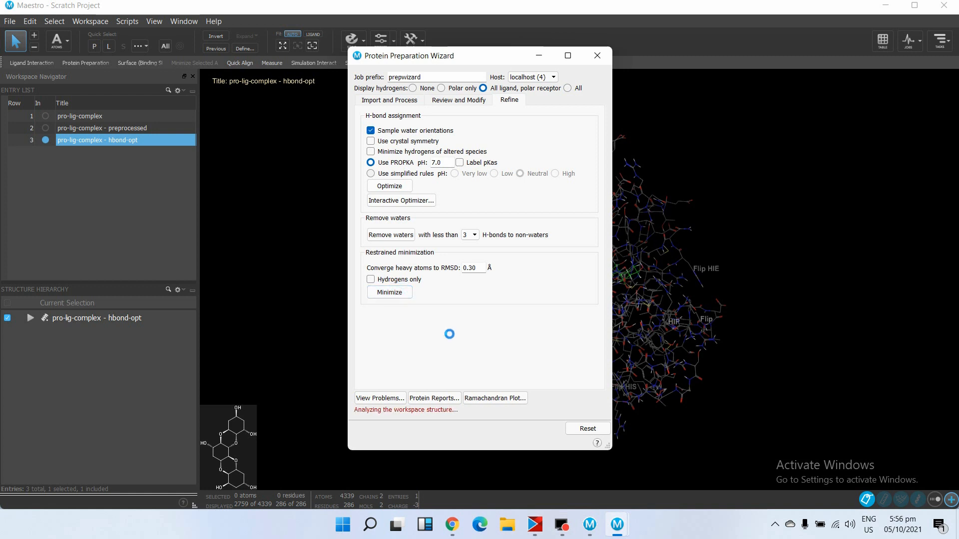
left_click(389, 292)
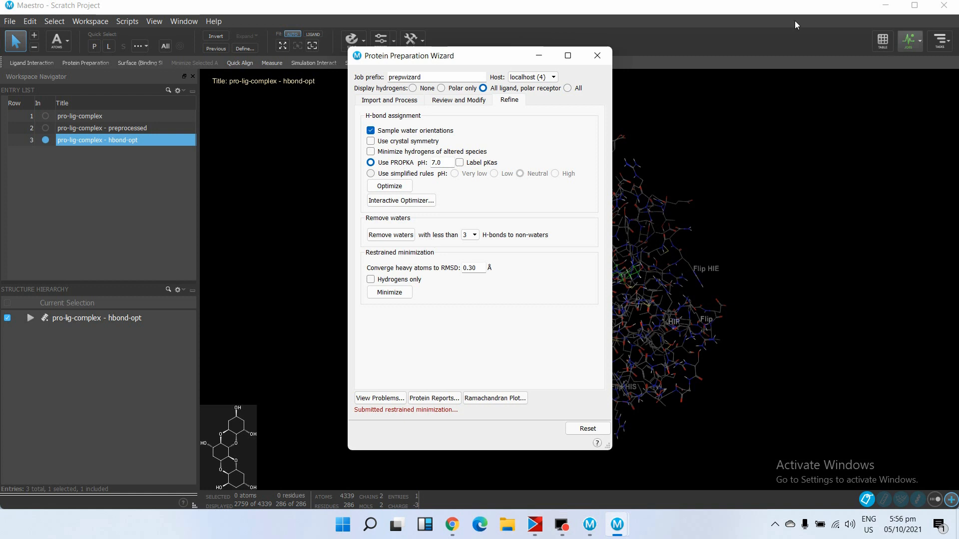
mouse_move(902, 56)
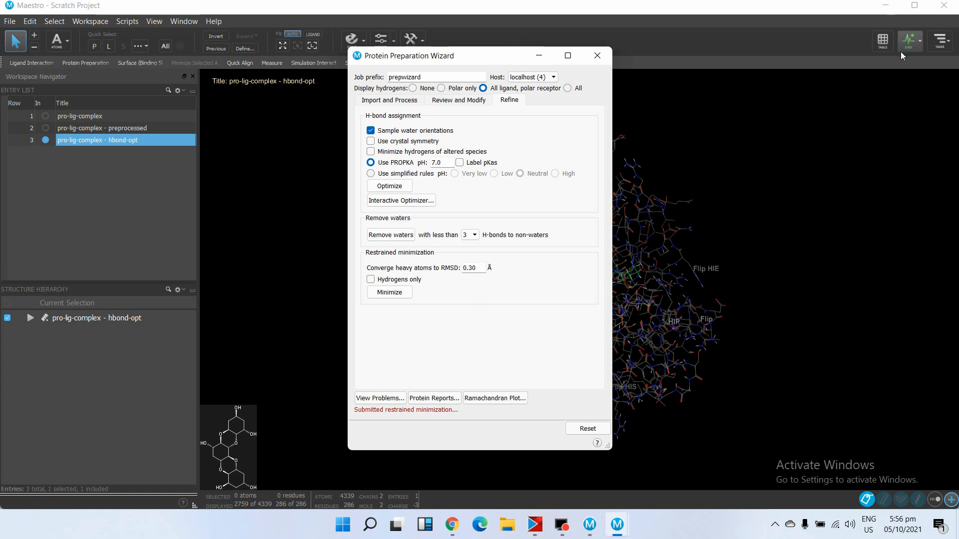
left_click(909, 40)
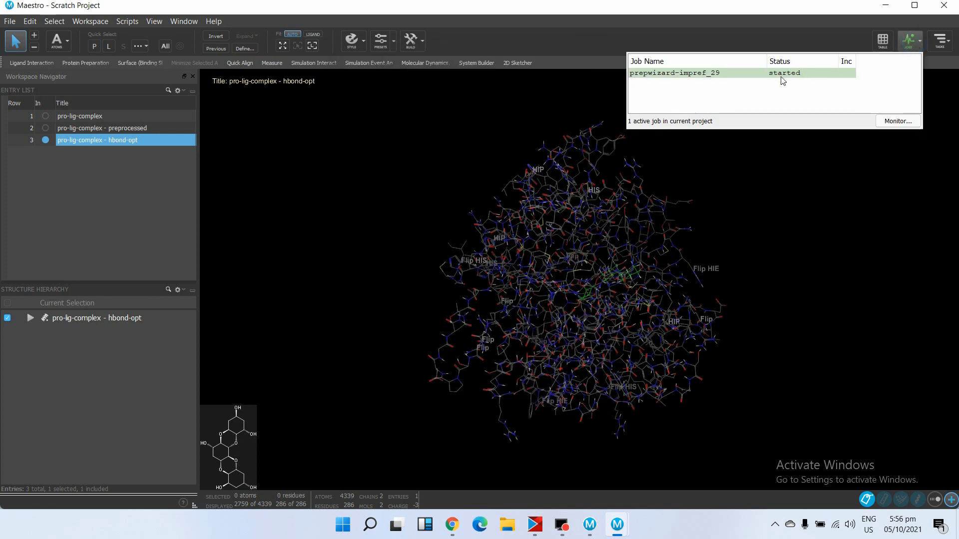
left_click(897, 121)
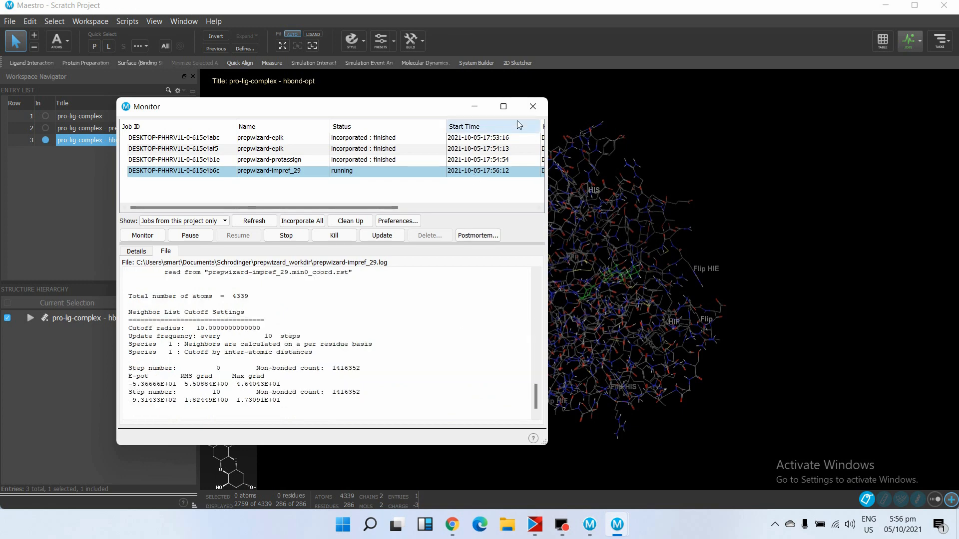
left_click(531, 107)
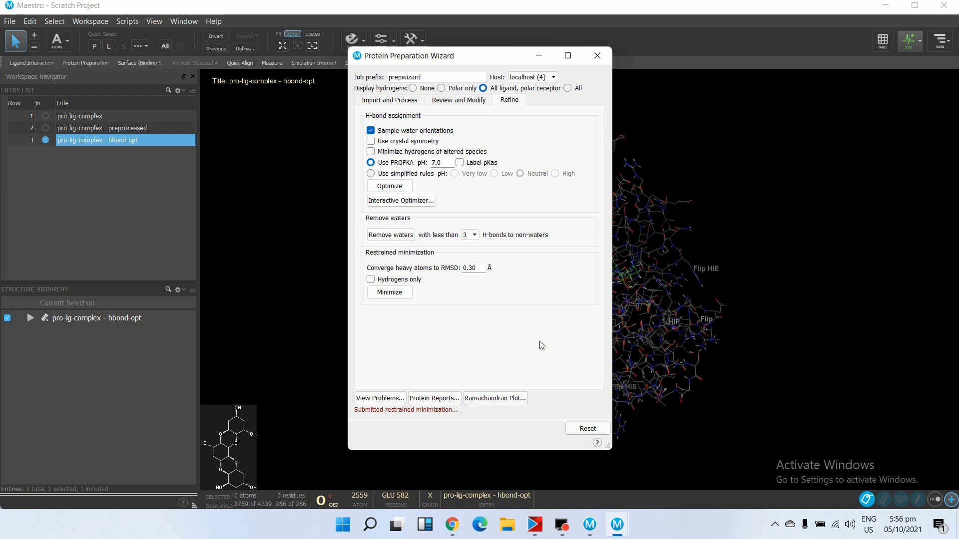
left_click(597, 55)
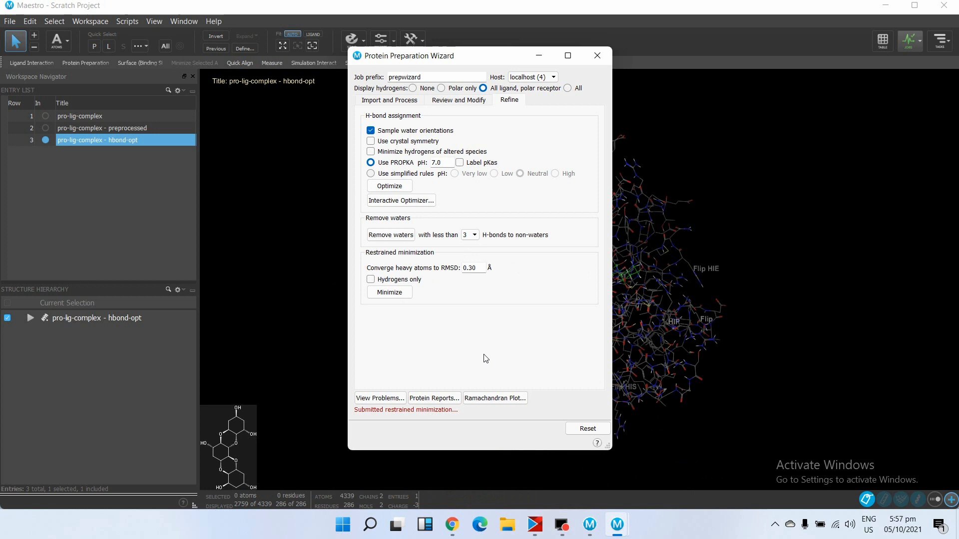
left_click(389, 292)
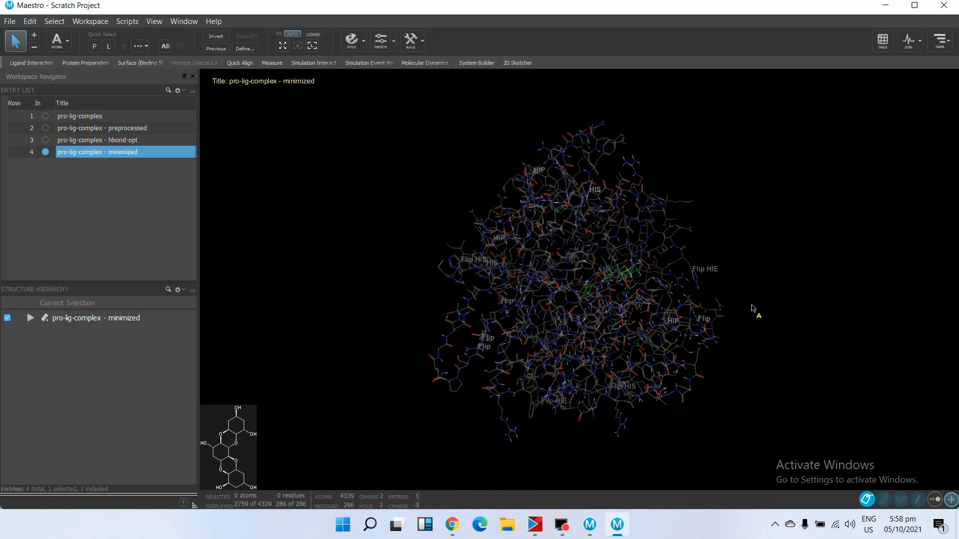
Step: Rotate the minimized complex in the workspace to view another side
left_click_drag(752, 308, 572, 272)
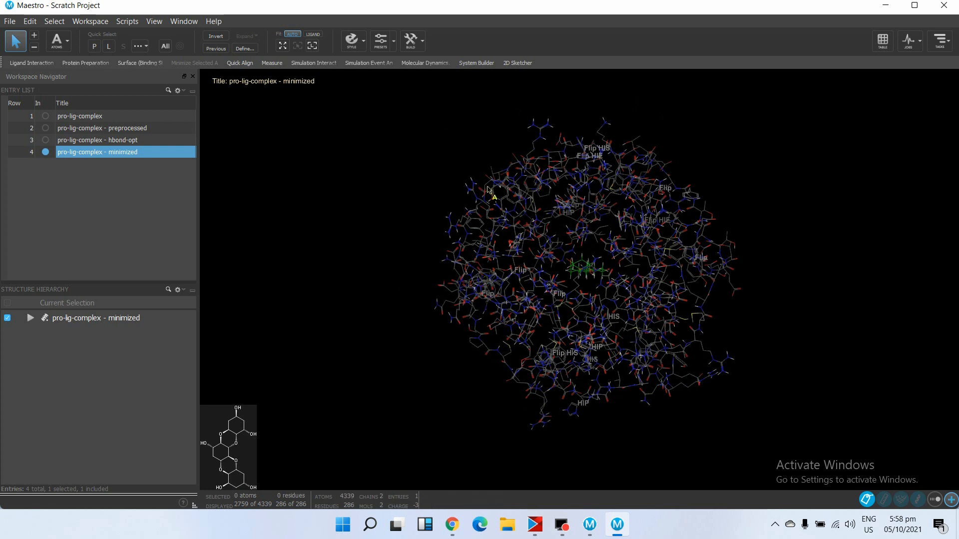
mouse_move(391, 295)
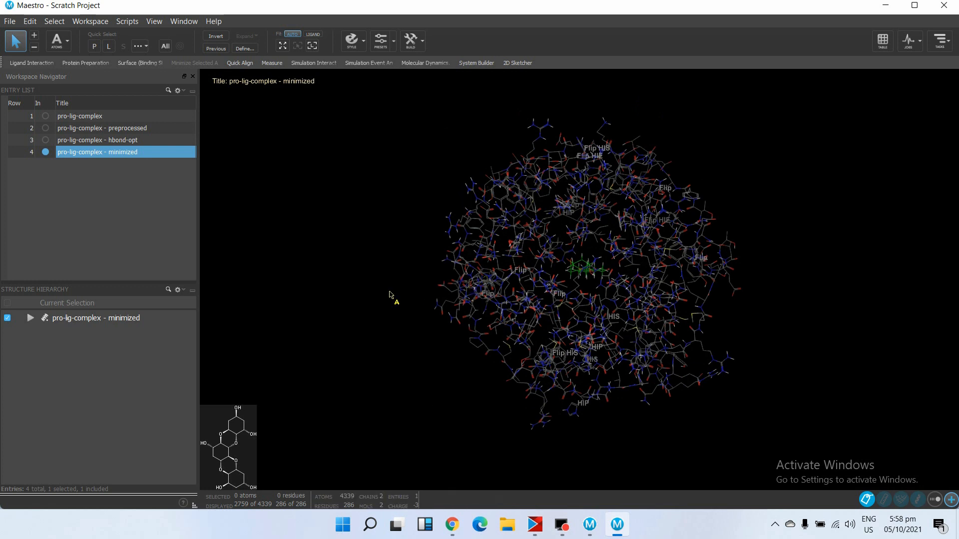
mouse_move(378, 229)
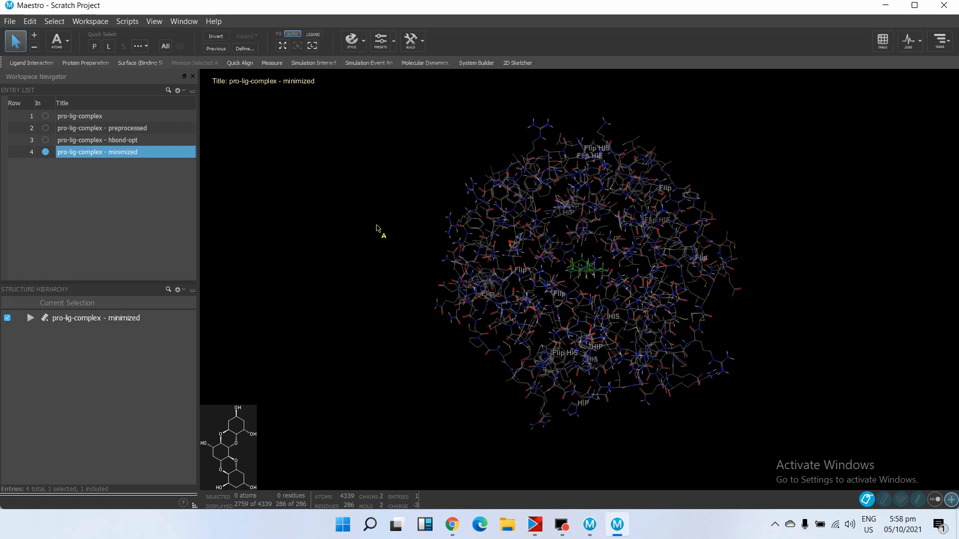
mouse_move(472, 87)
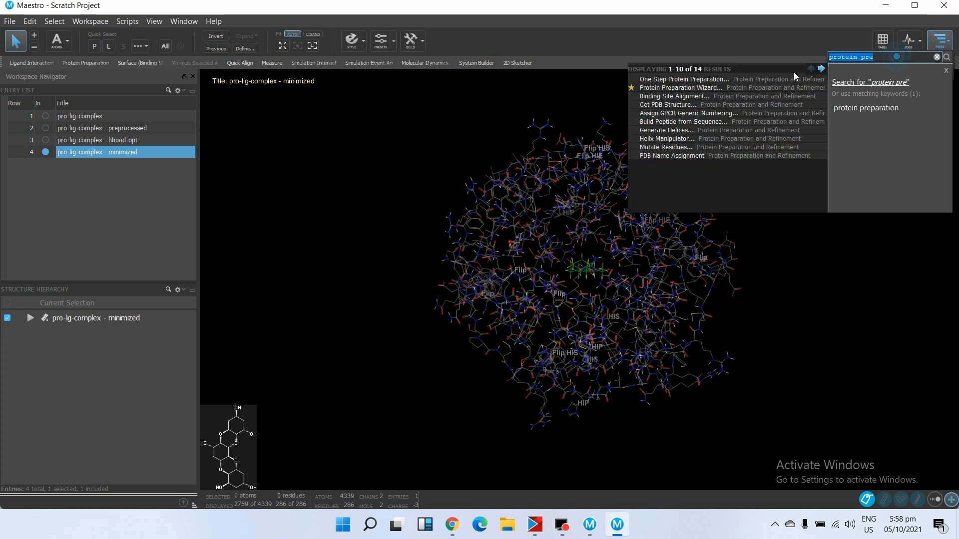
Step: Launch System Builder via the task search and change the predefined solvent from SPC to TIP3P
type("syst")
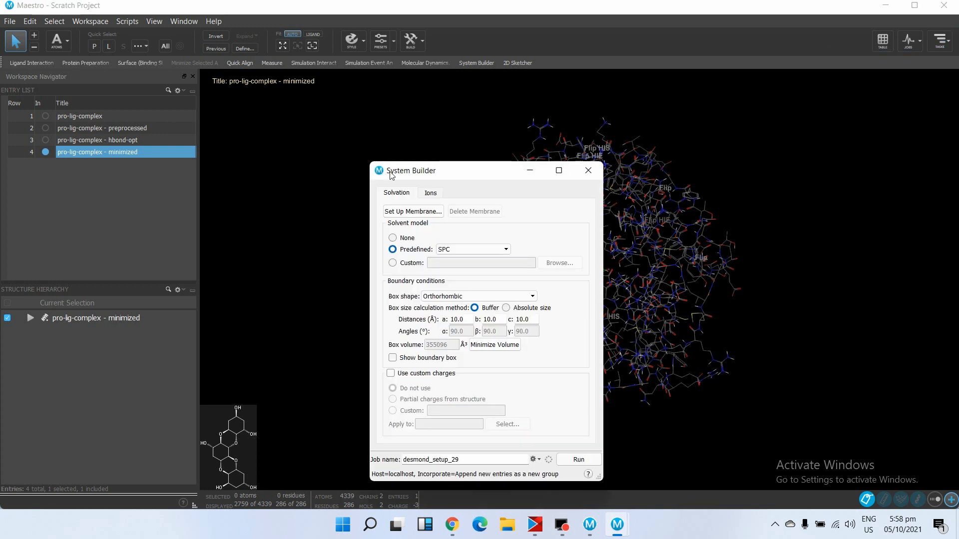
left_click_drag(416, 171, 422, 116)
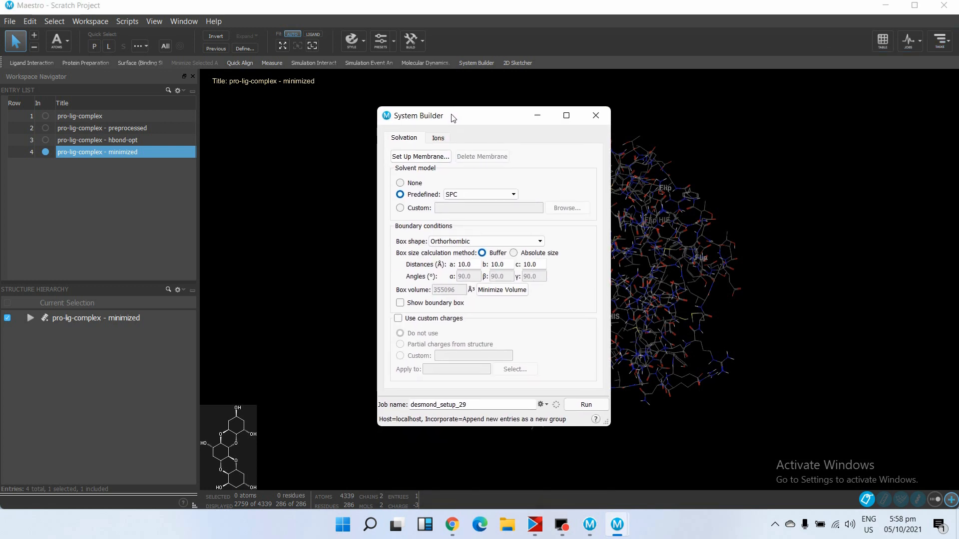
left_click_drag(452, 116, 392, 109)
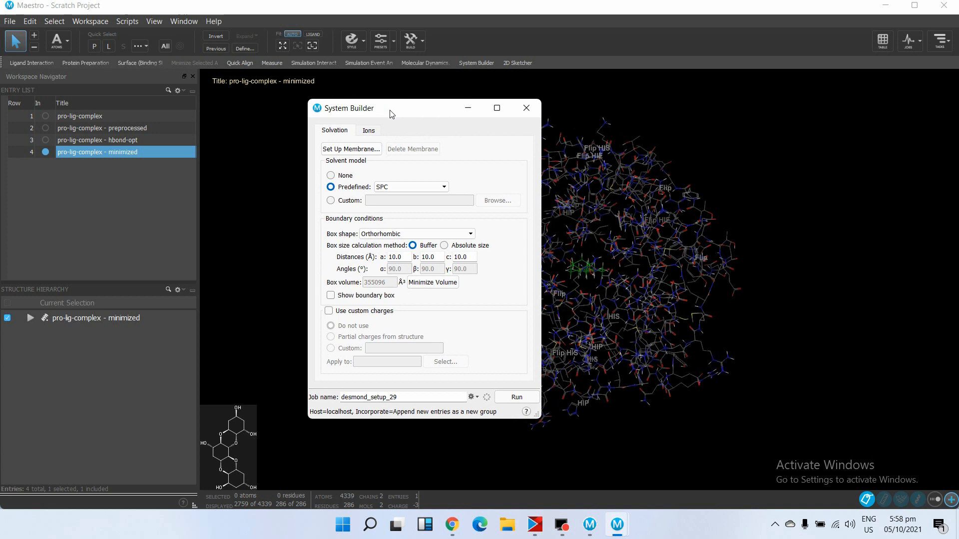
mouse_move(485, 196)
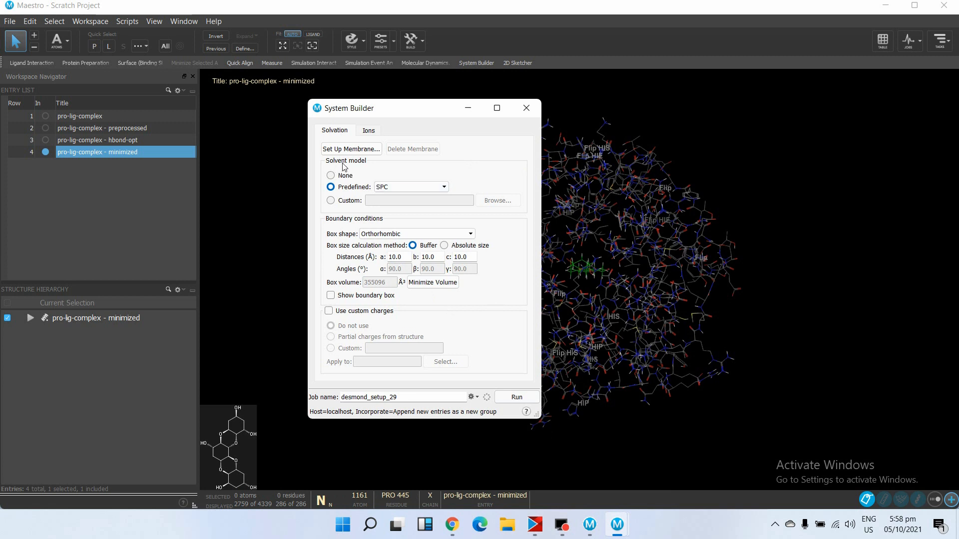
left_click(442, 186)
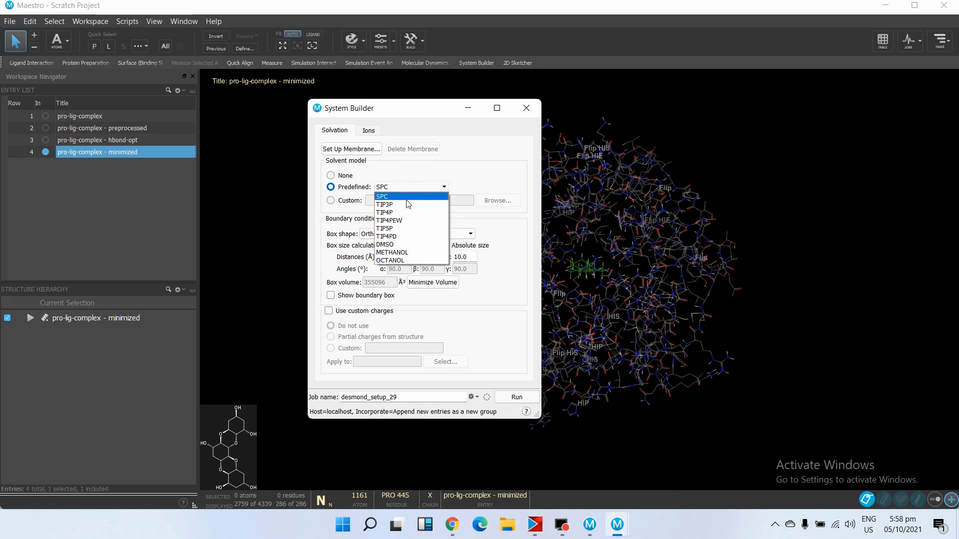
mouse_move(409, 261)
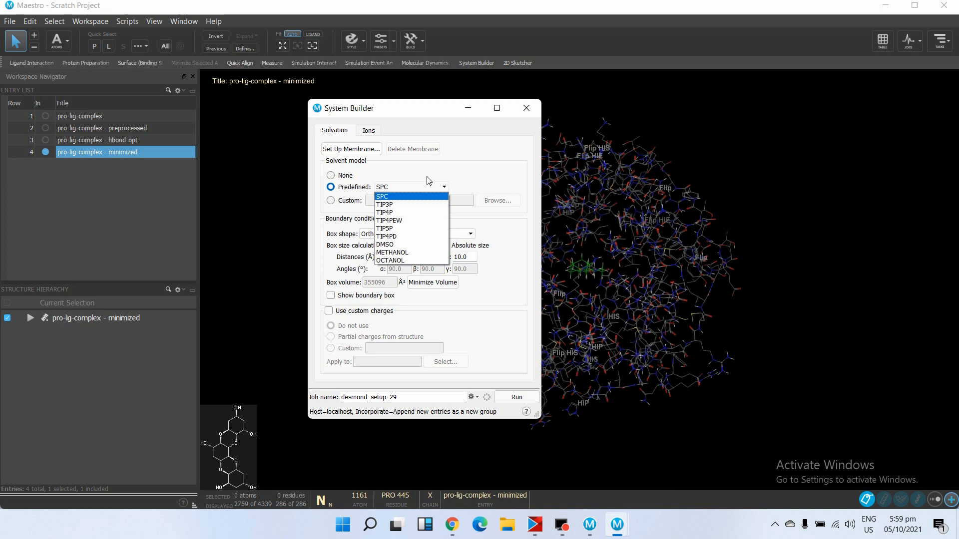
mouse_move(404, 204)
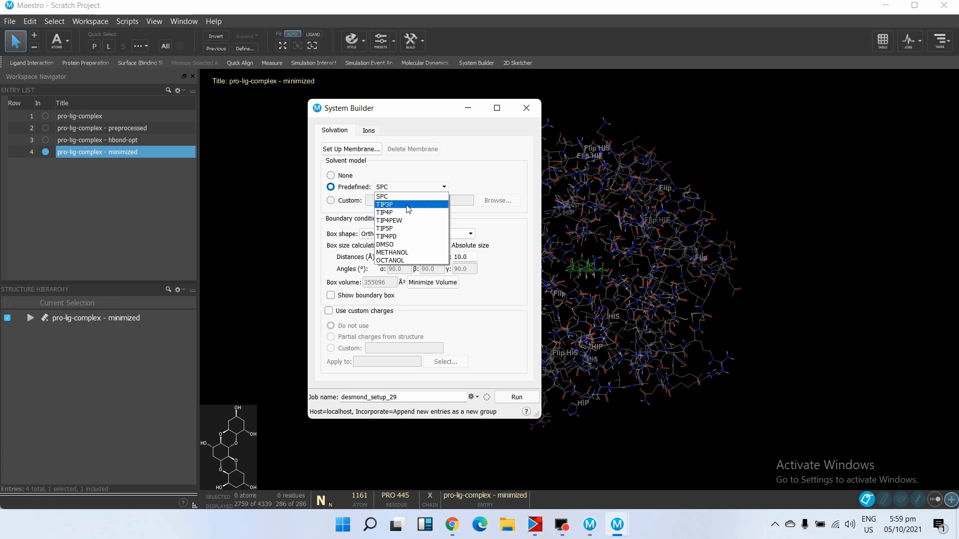
left_click(385, 204)
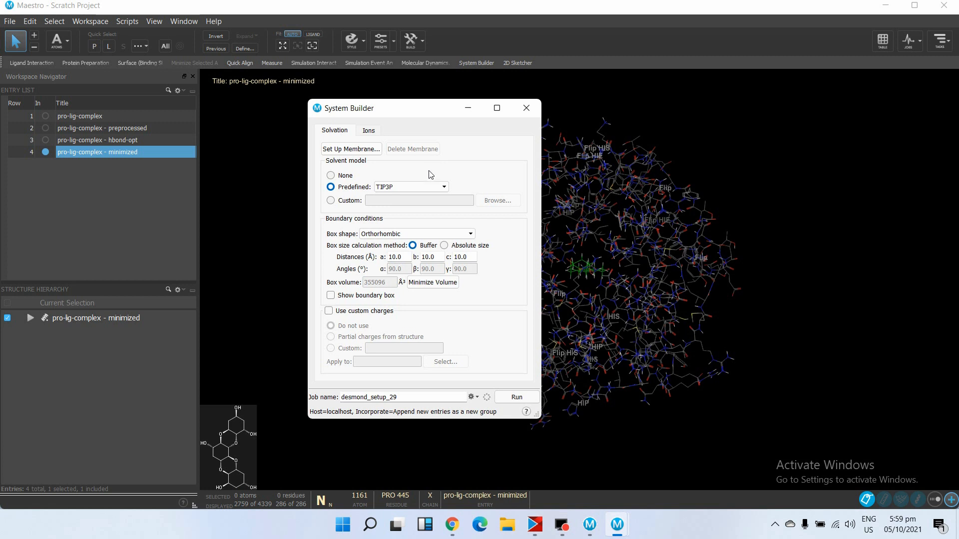
mouse_move(459, 171)
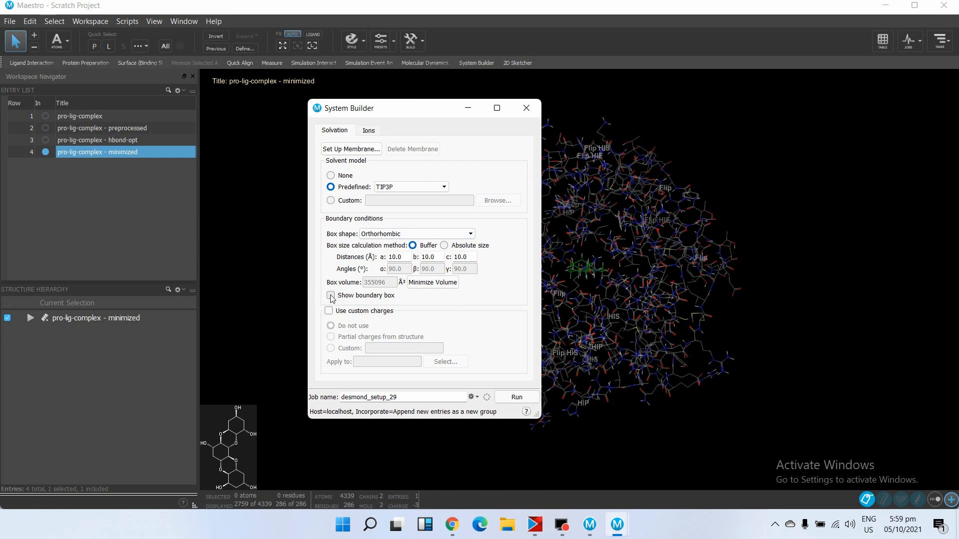
Step: Show the solvent boundary, minimize the box volume, and make the box shape orthorhombic
left_click(330, 295)
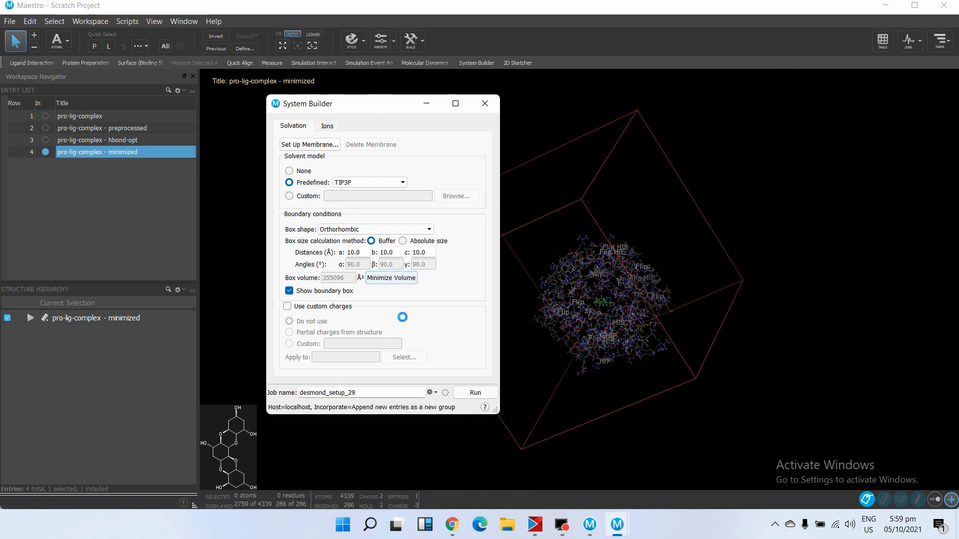
left_click(390, 278)
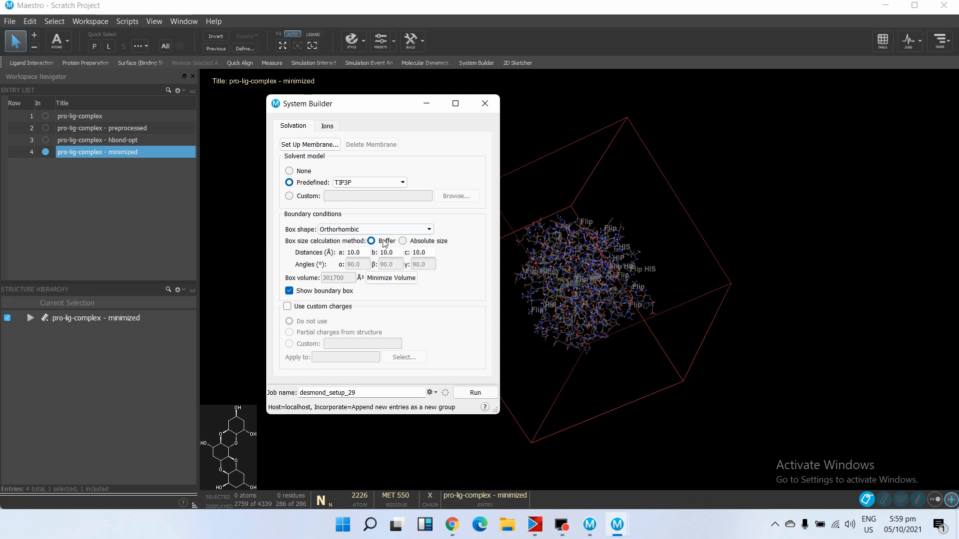
left_click(428, 229)
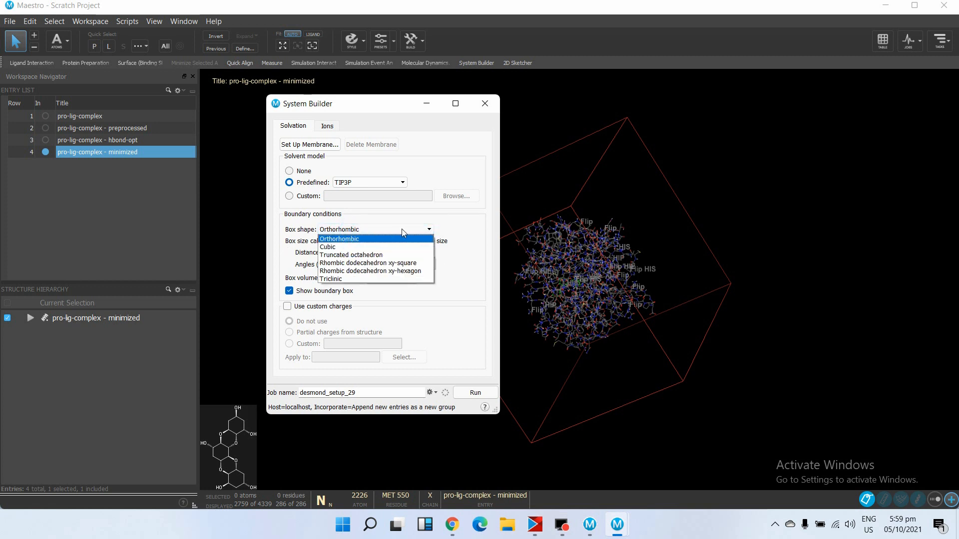
mouse_move(350, 255)
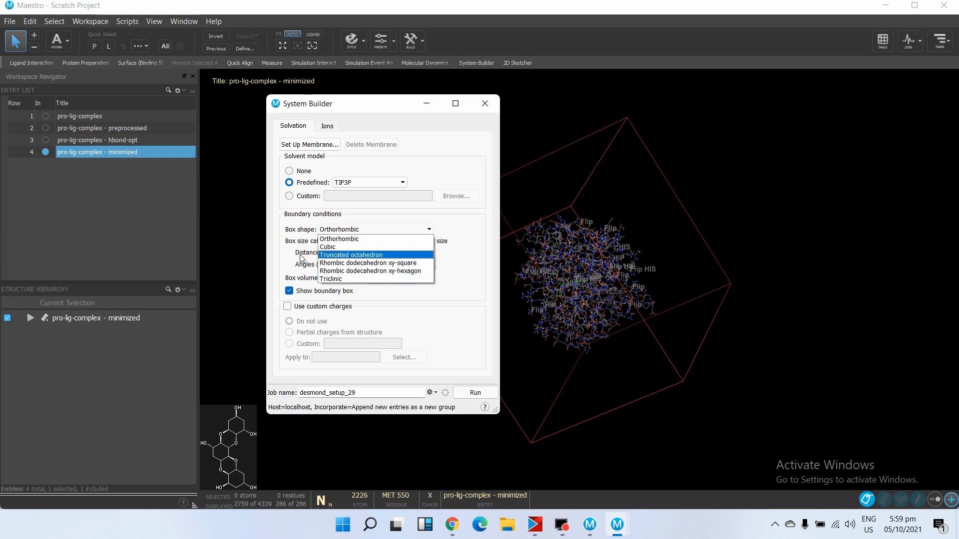
mouse_move(352, 239)
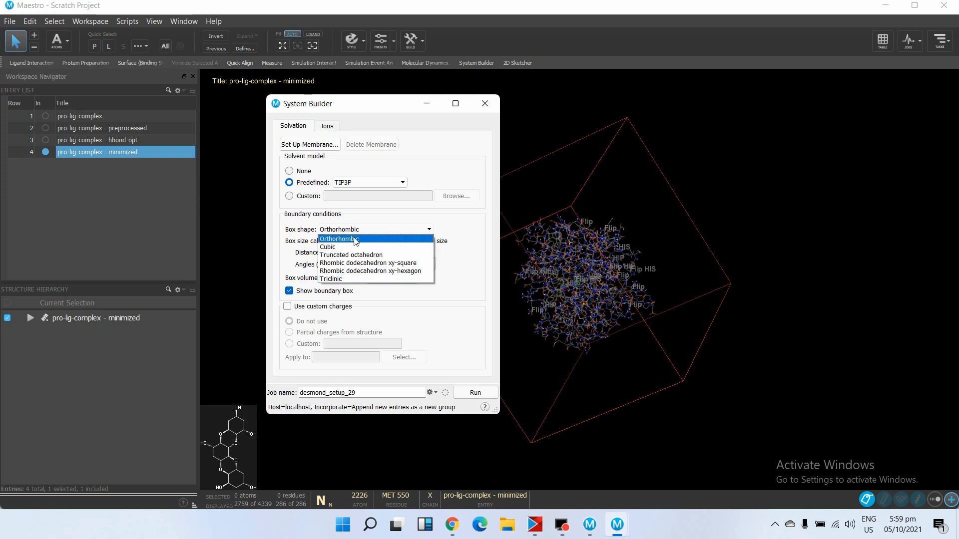
left_click(338, 239)
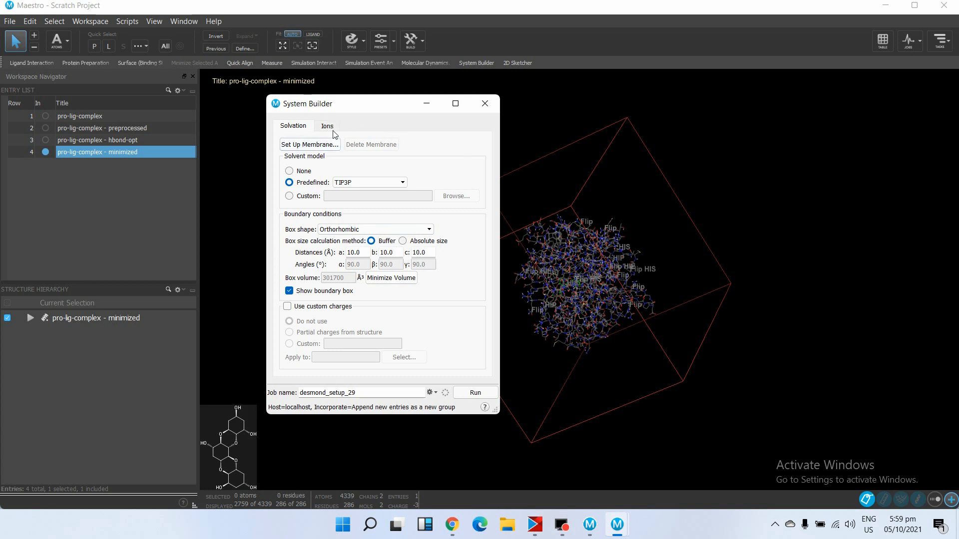
Step: In the Ions settings, set a 20 Å ion and salt exclusion distance and begin selecting the excluded region
left_click(327, 126)
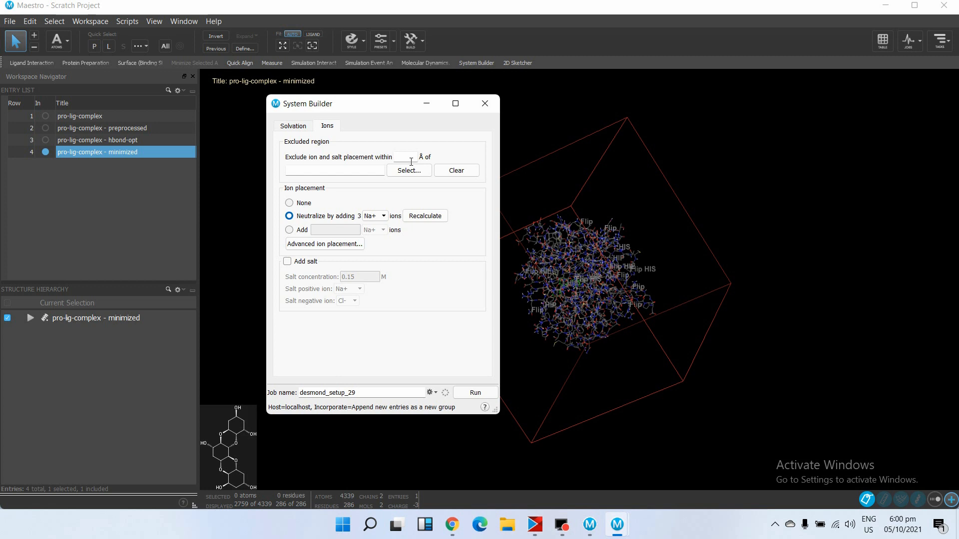
left_click(401, 156)
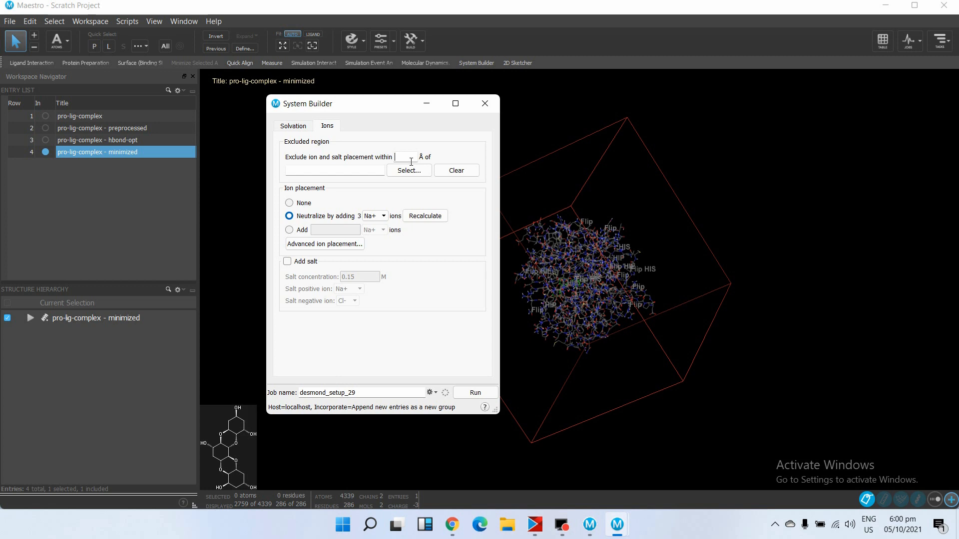
type("20")
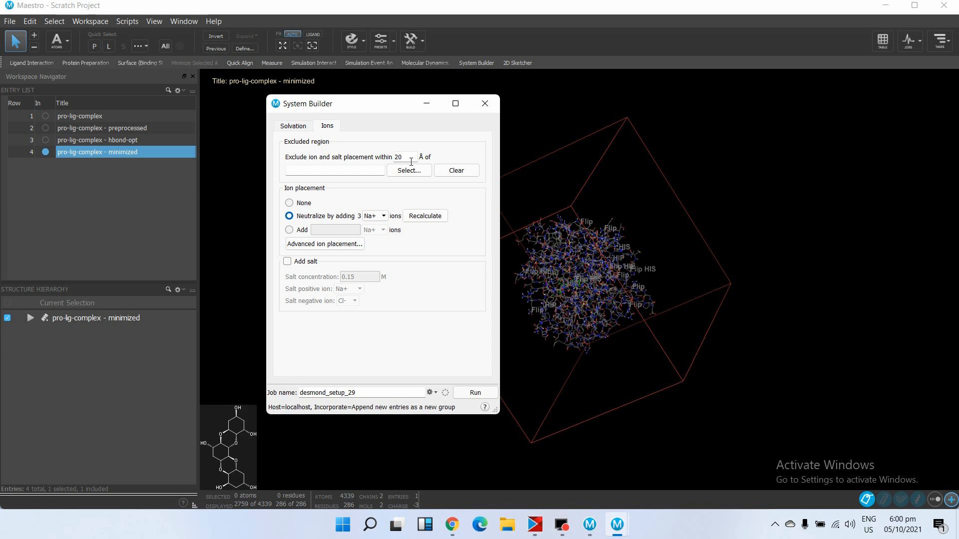
left_click(409, 170)
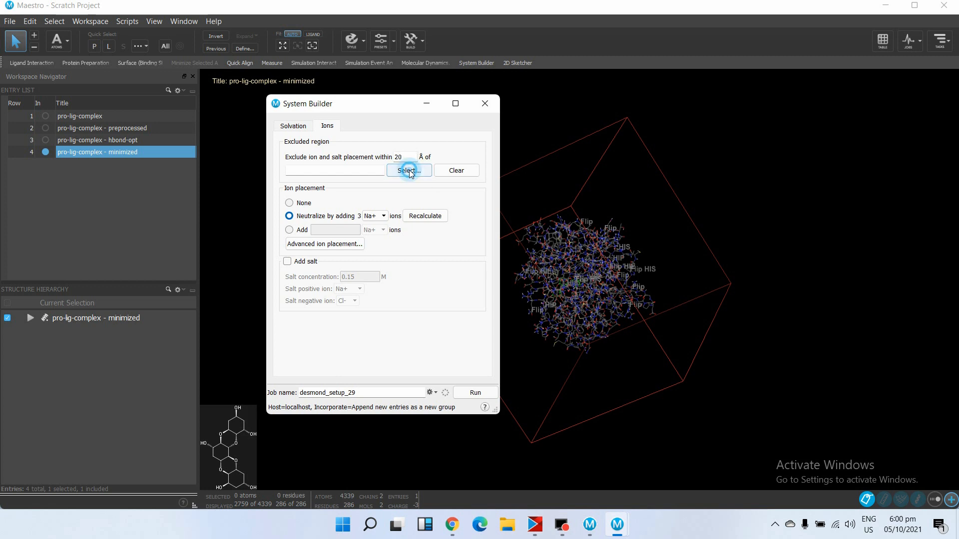
Step: In Atom Selection, choose residue type UNL (the ligand, 55 atoms) as the excluded region
left_click(408, 171)
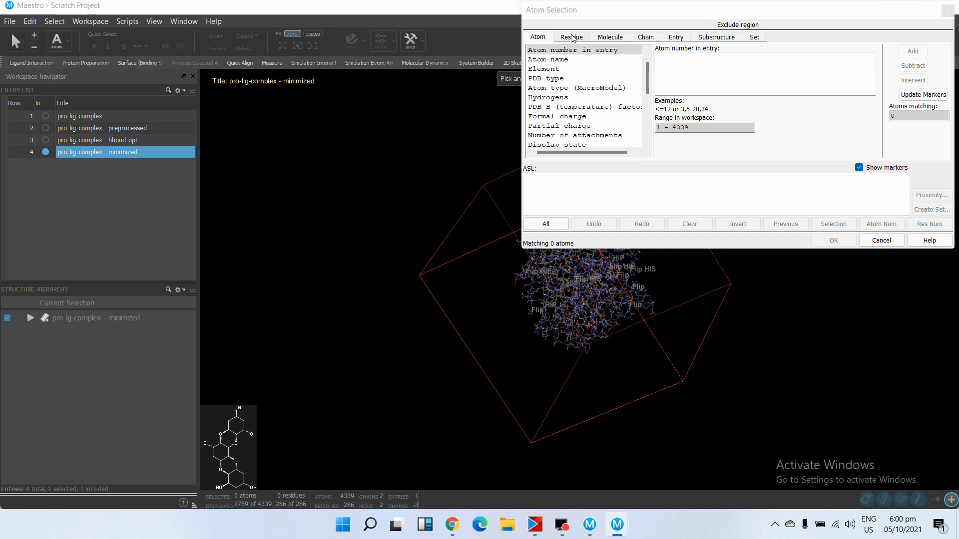
left_click(571, 36)
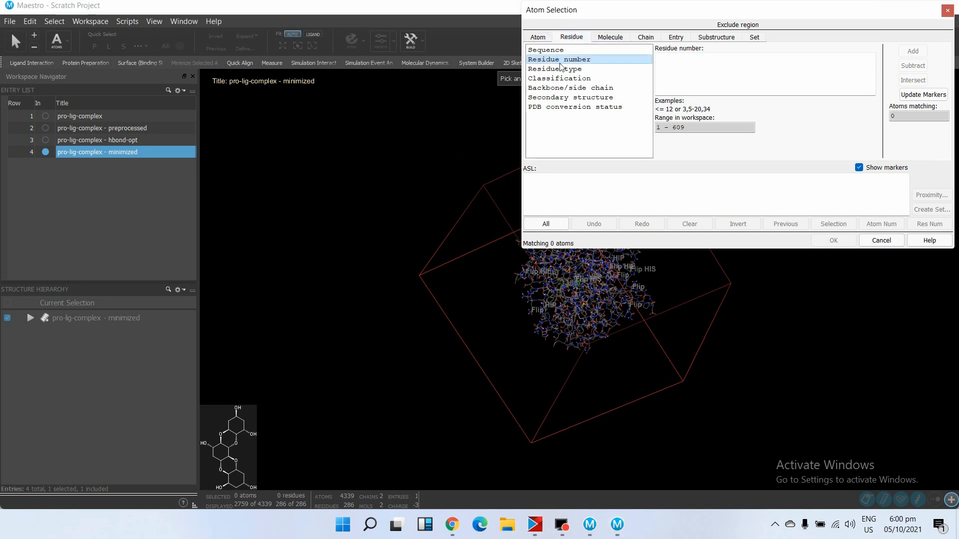
left_click(555, 68)
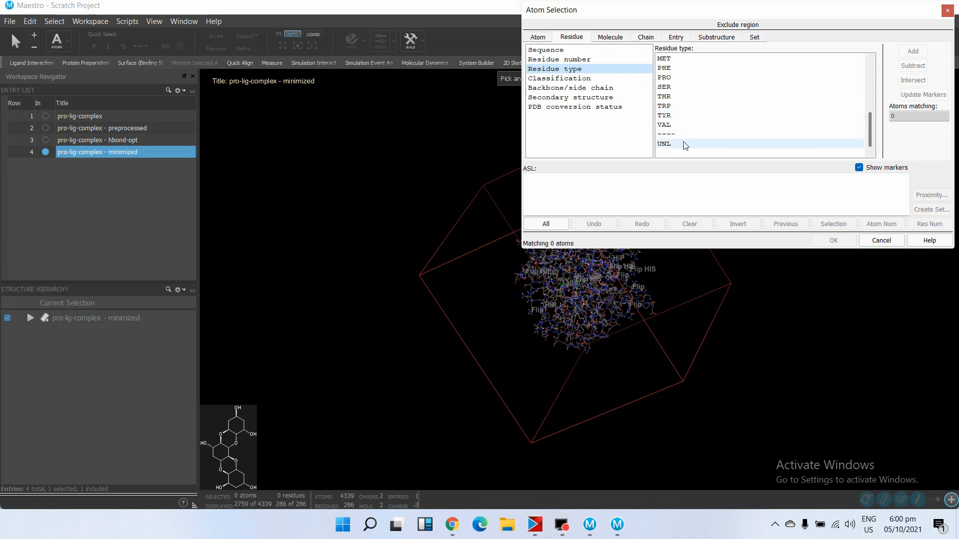
left_click(664, 144)
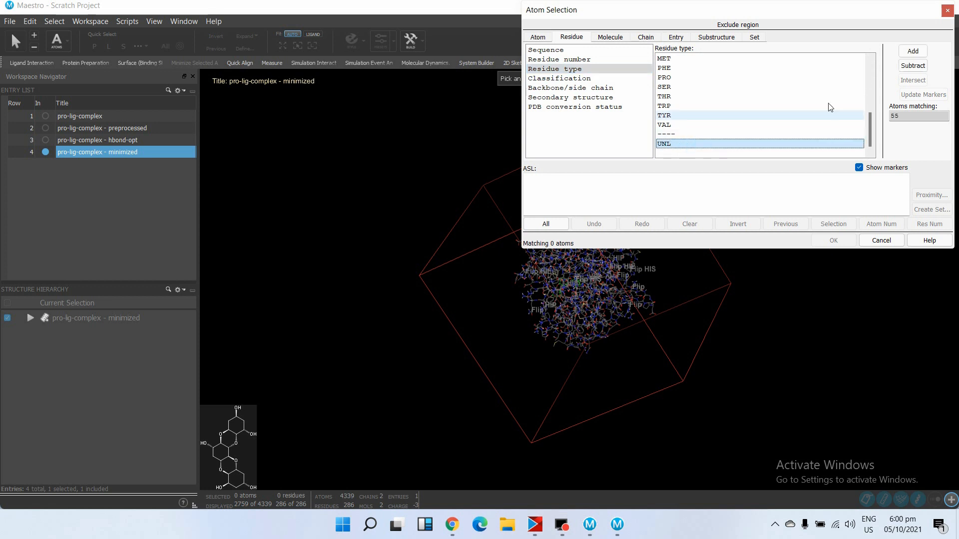
mouse_move(913, 51)
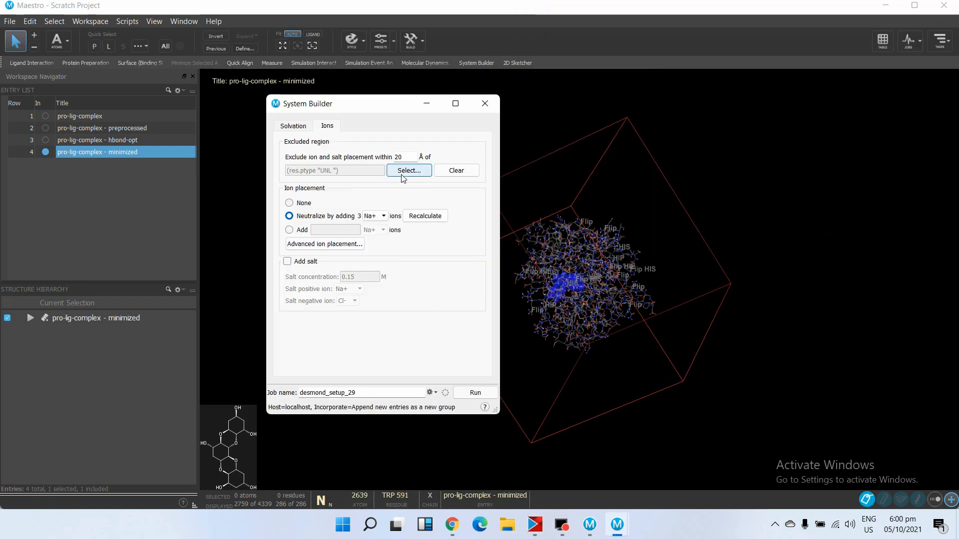
Step: Confirm the UNL exclusion, add 0.15 M Na+/Cl- salt, and run the desmond_setup_29 job
left_click(425, 215)
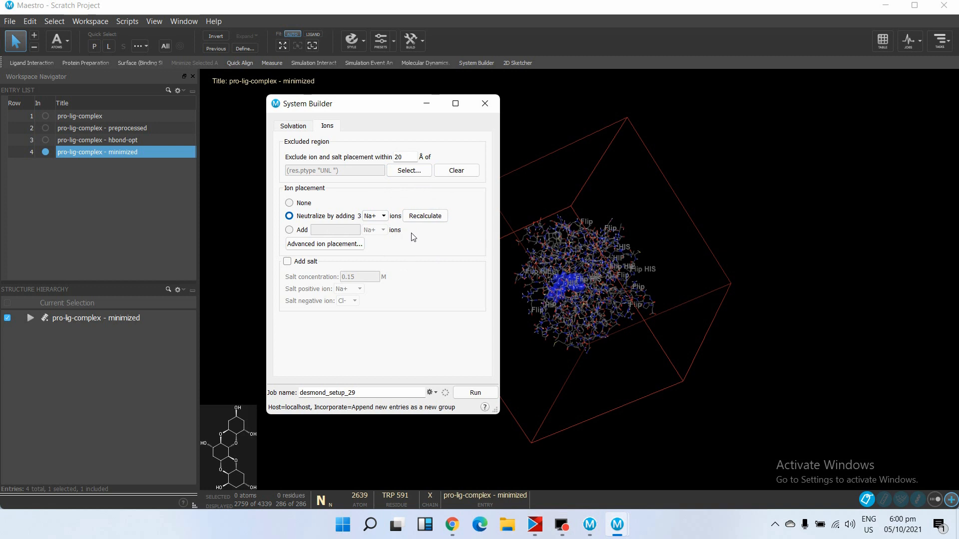
mouse_move(396, 225)
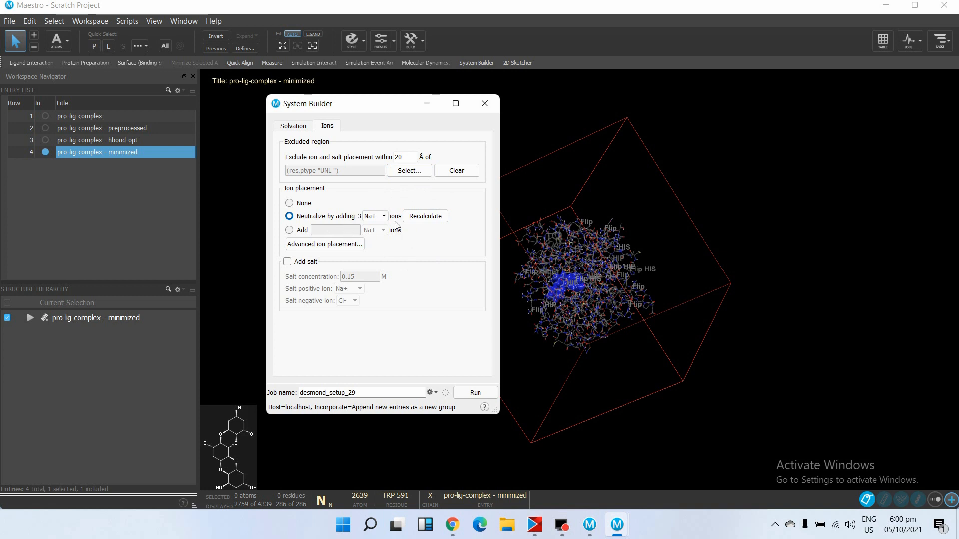
mouse_move(375, 204)
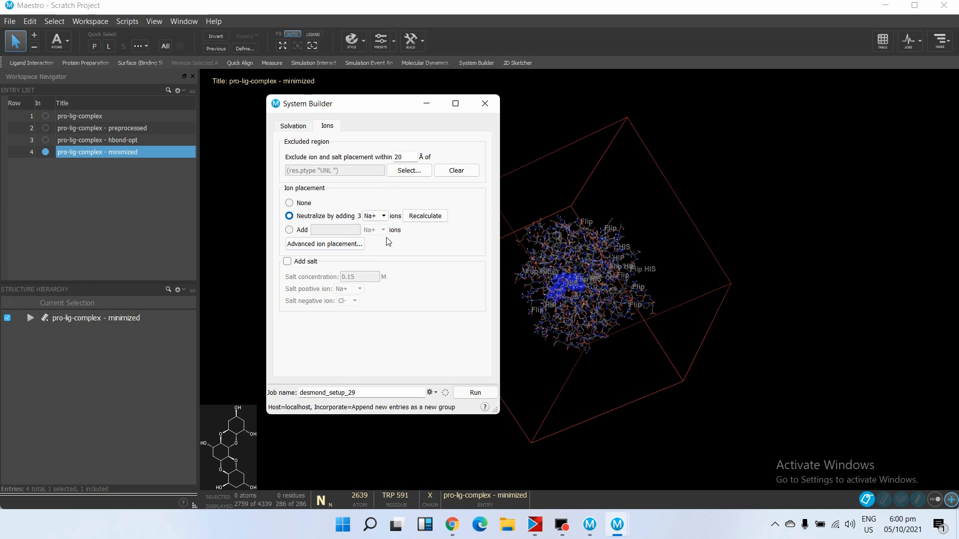
mouse_move(345, 259)
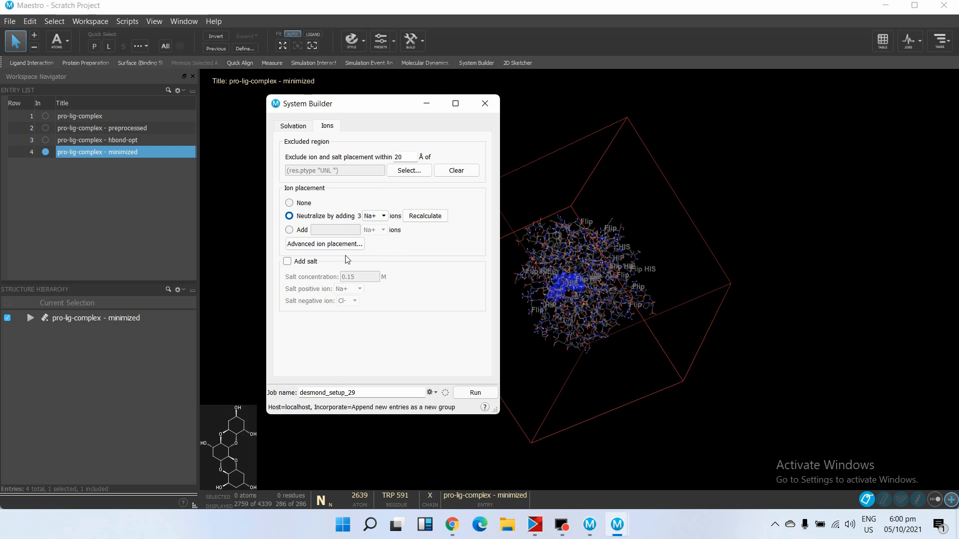
left_click(288, 262)
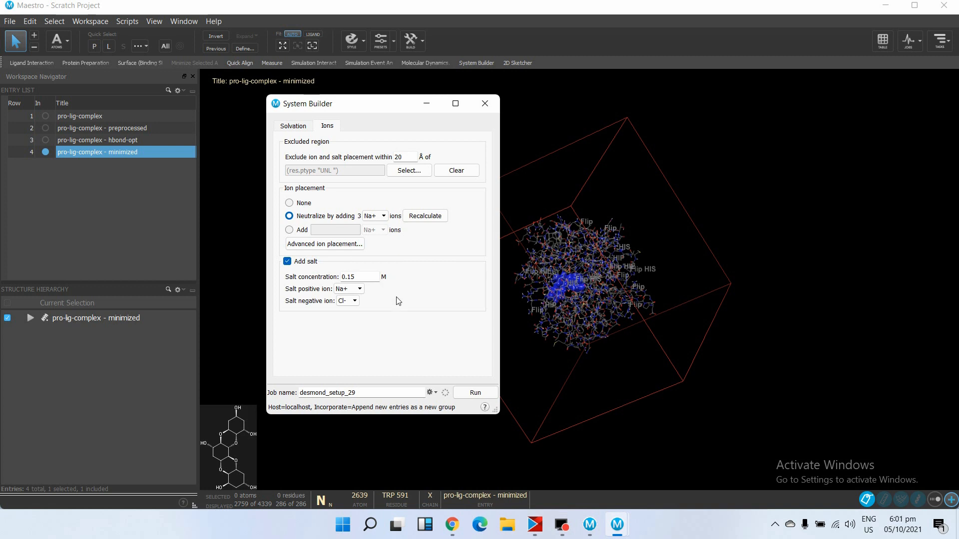
mouse_move(400, 335)
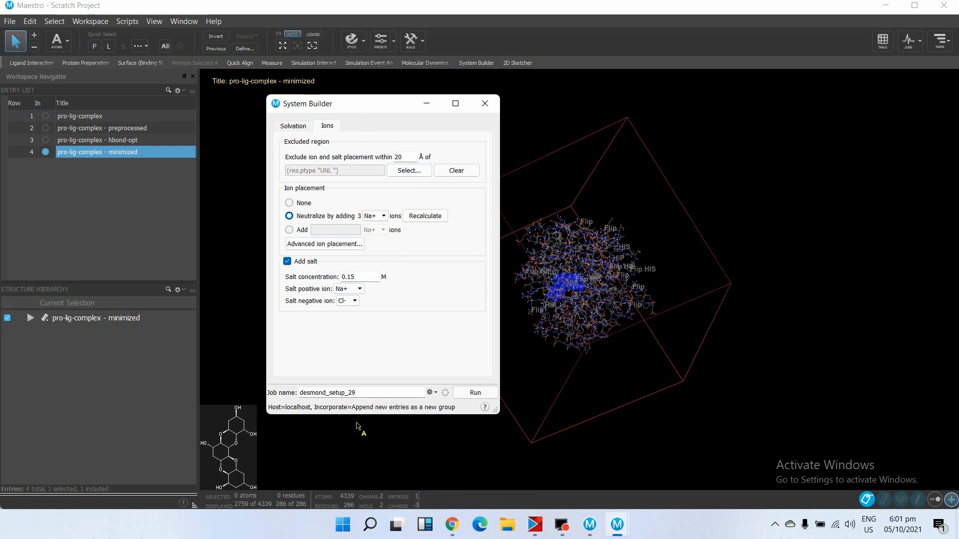
left_click(475, 392)
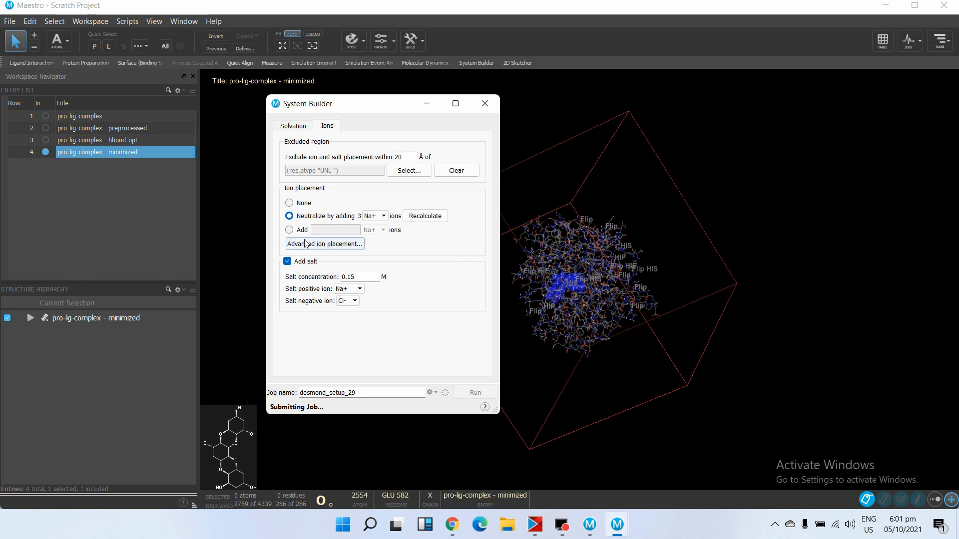
Step: Include the built 28092-atom Full System entry in the workspace and rotate the solvated box to view it
left_click(474, 392)
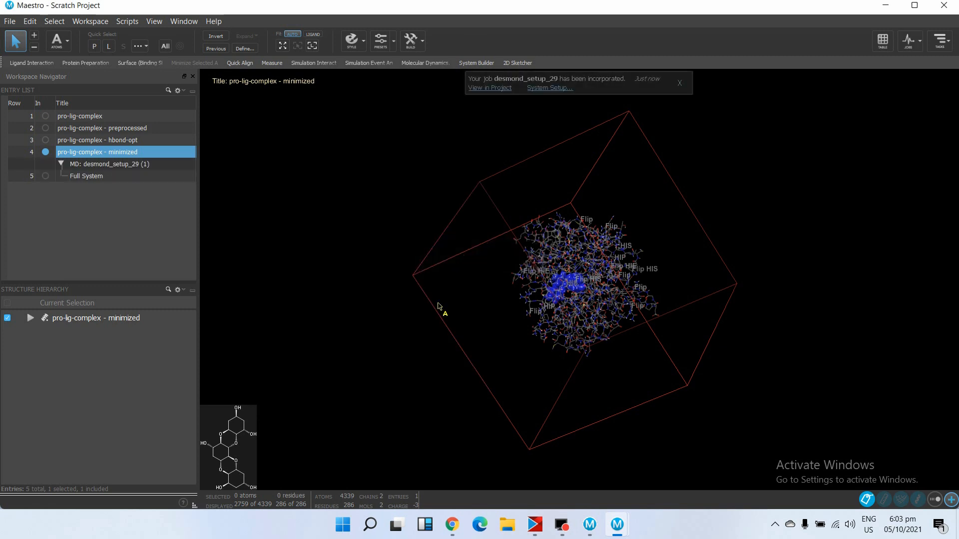
mouse_move(387, 204)
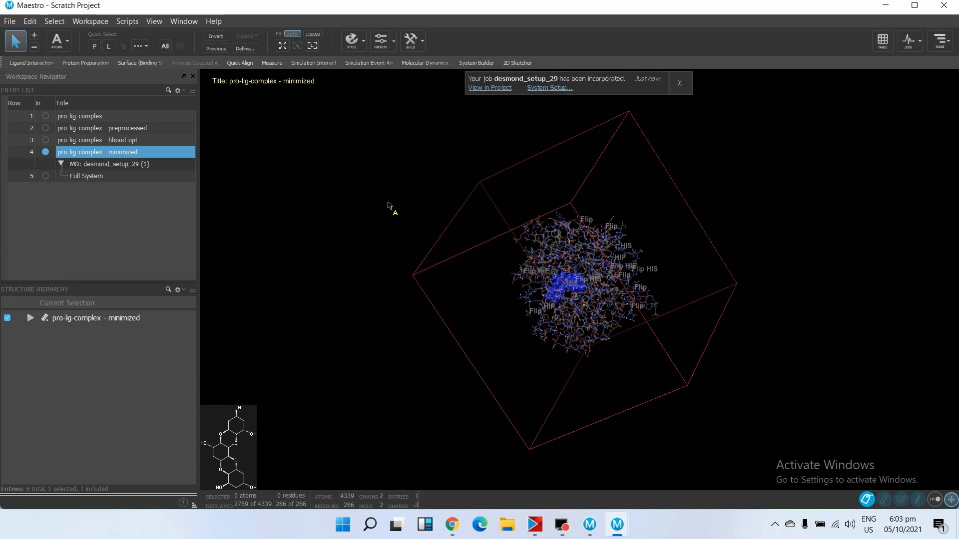
left_click(46, 176)
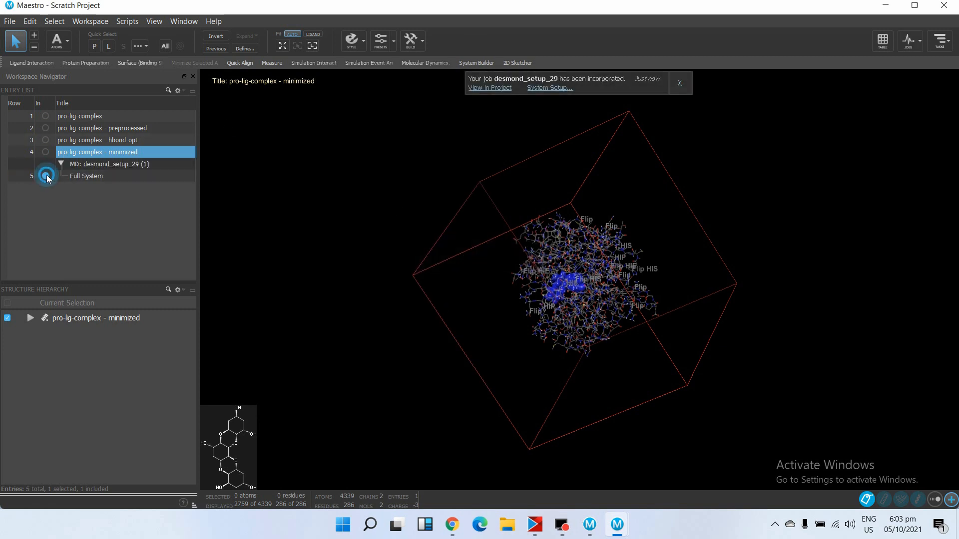
left_click(86, 176)
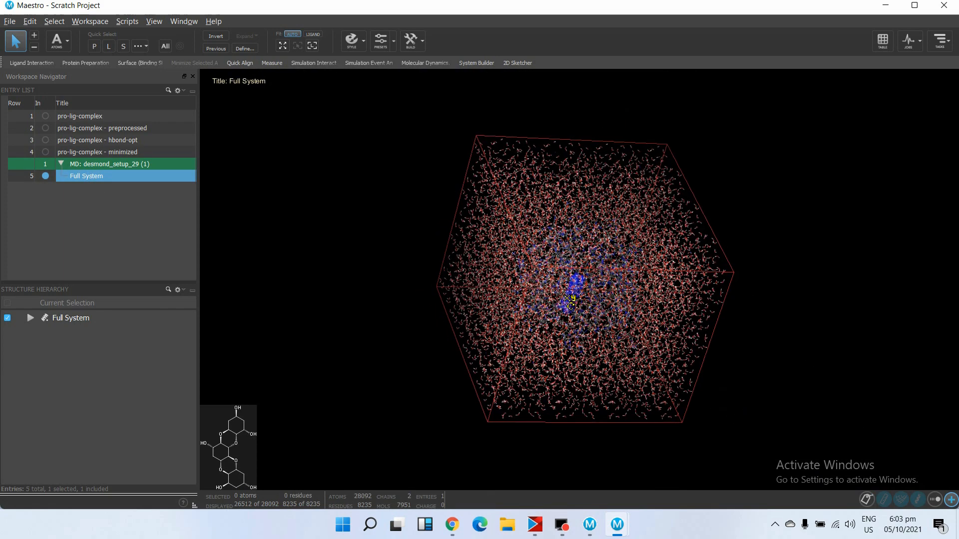
left_click_drag(572, 300, 581, 201)
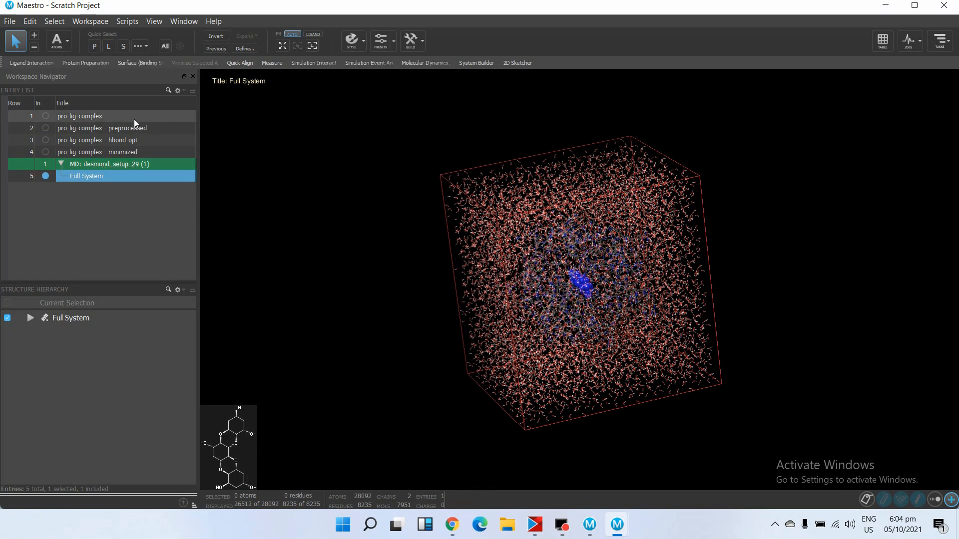
Step: Save the project to the Desktop as pro-lig-complex.prj
double_click(80, 117)
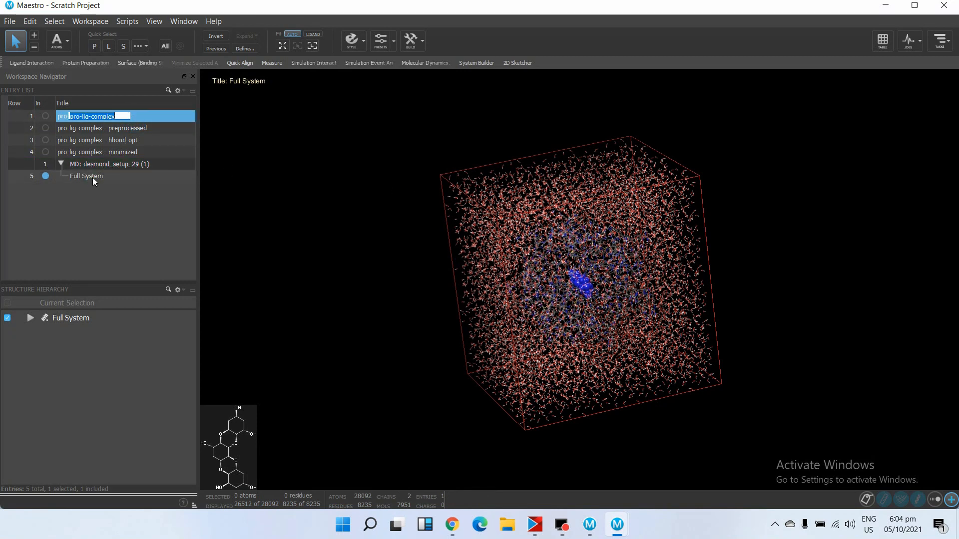
left_click(9, 21)
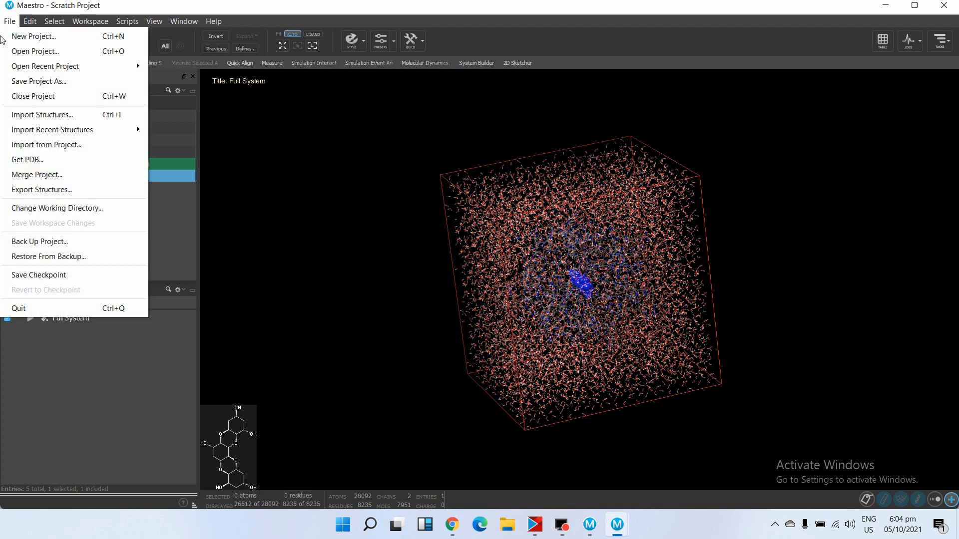
left_click(38, 81)
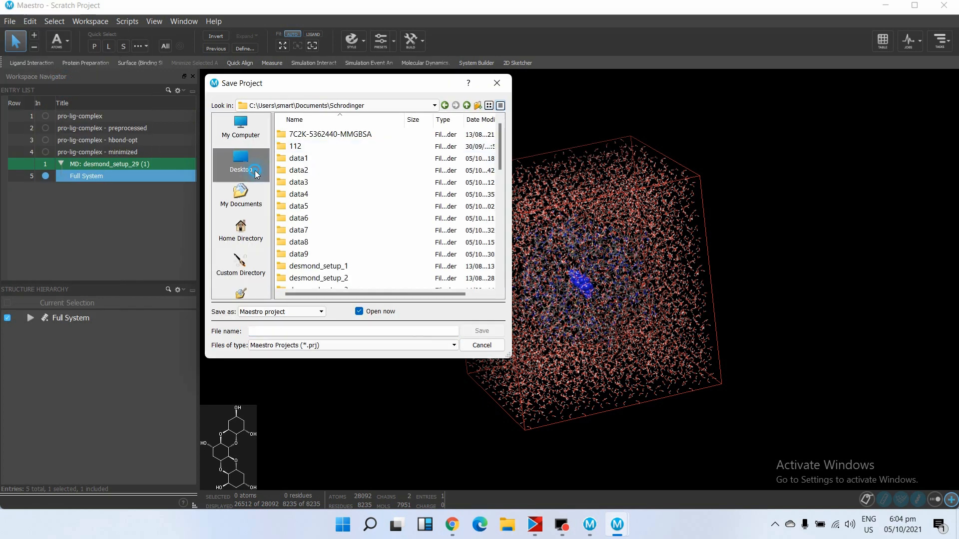
left_click(240, 169)
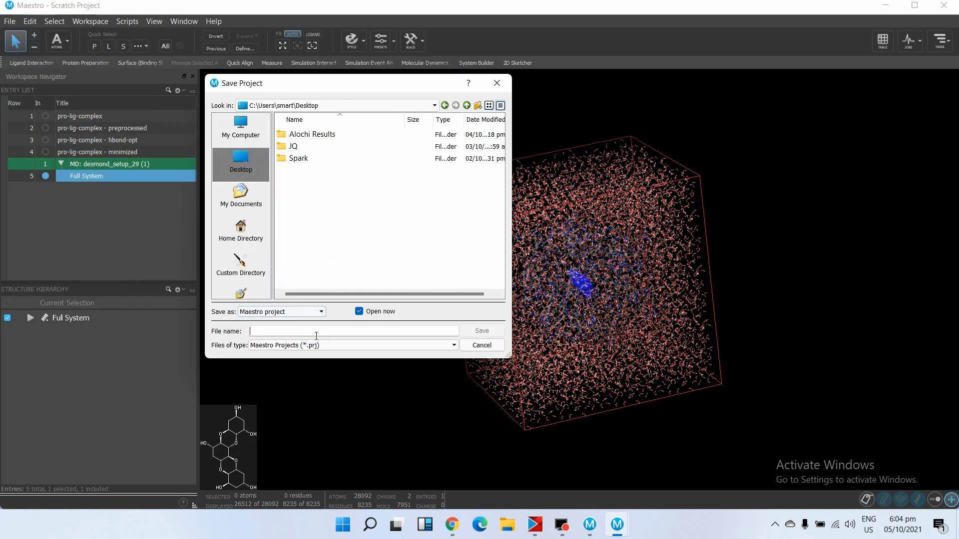
type("pro-lig-complex")
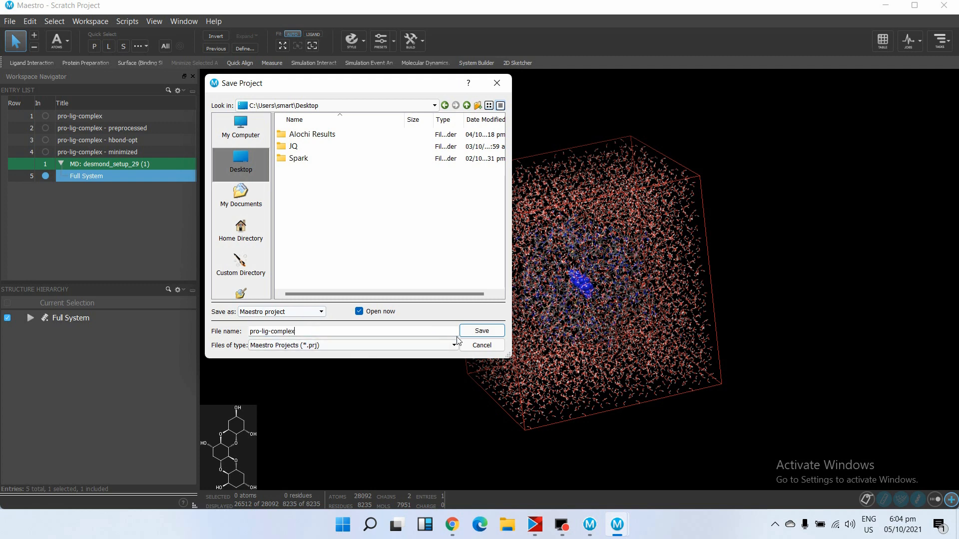
left_click(482, 331)
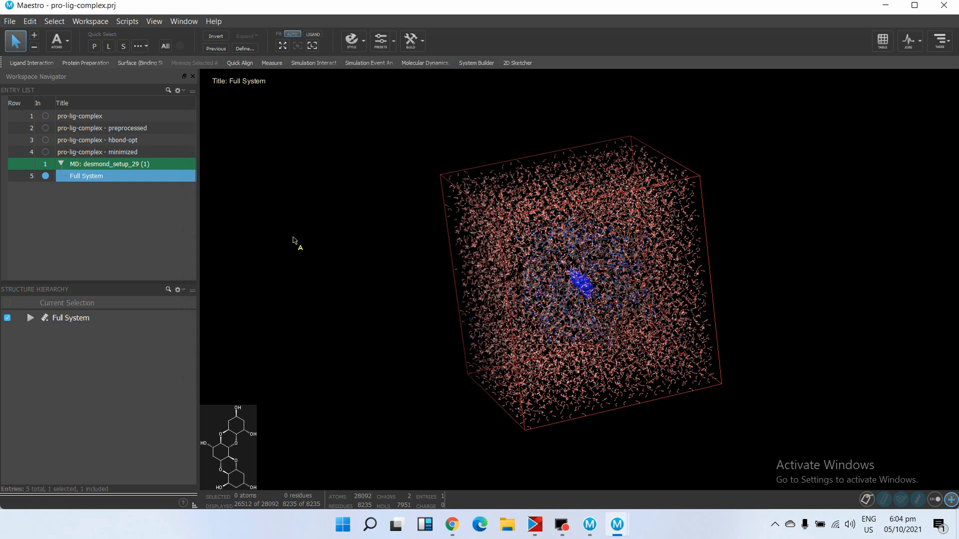